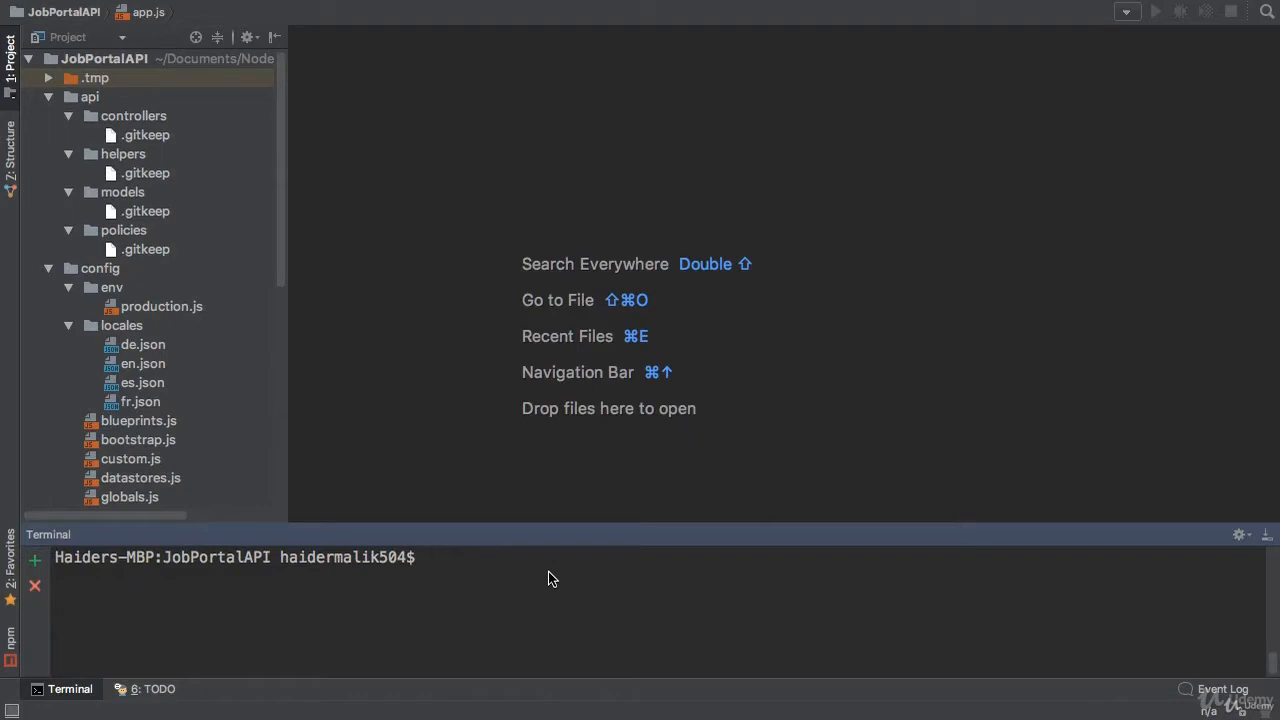
- Generate a new Sails API named 'todo' from the terminal with 'sails generate api todo'
{"action": "type", "text": "sa"}
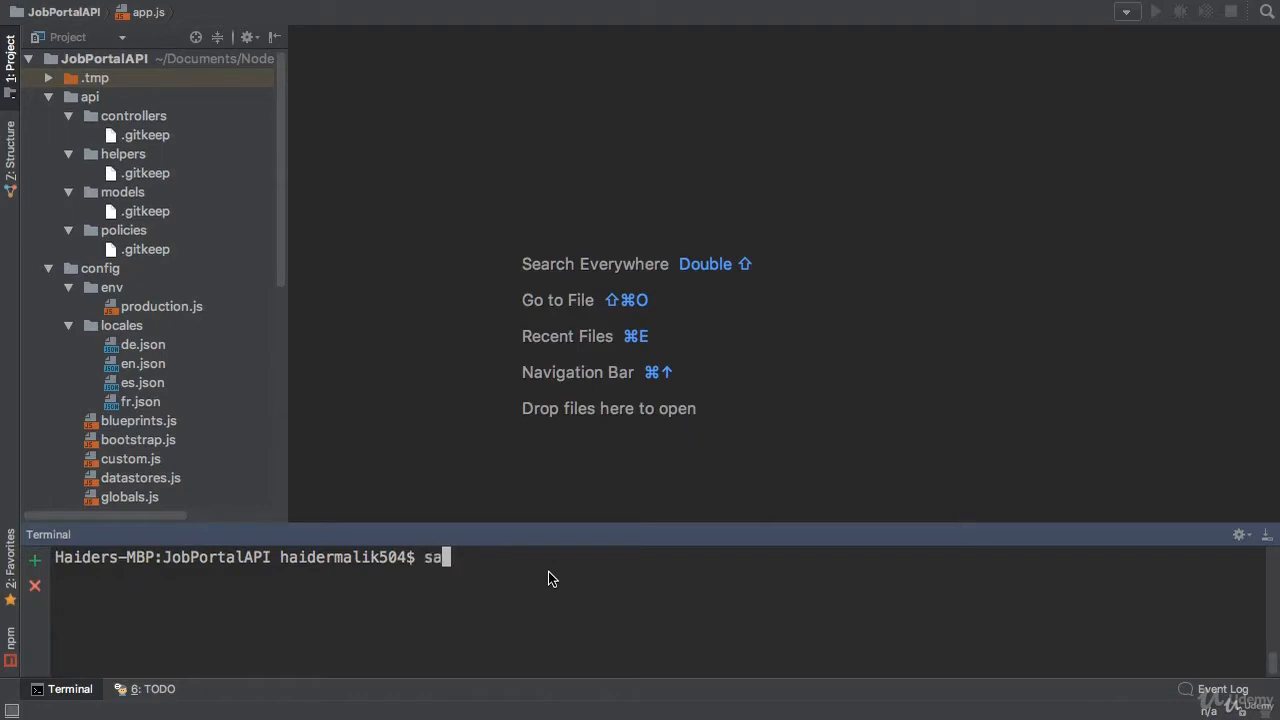
{"action": "type", "text": "ils"}
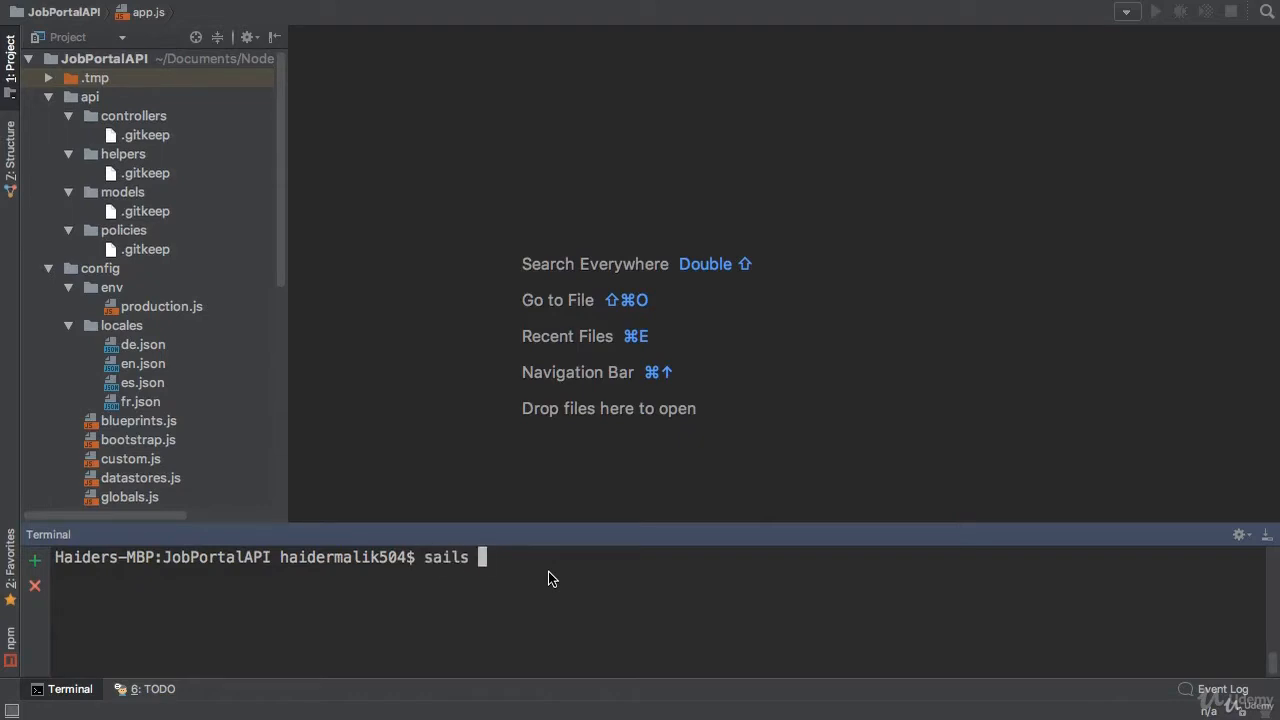
{"action": "type", "text": "generate apio"}
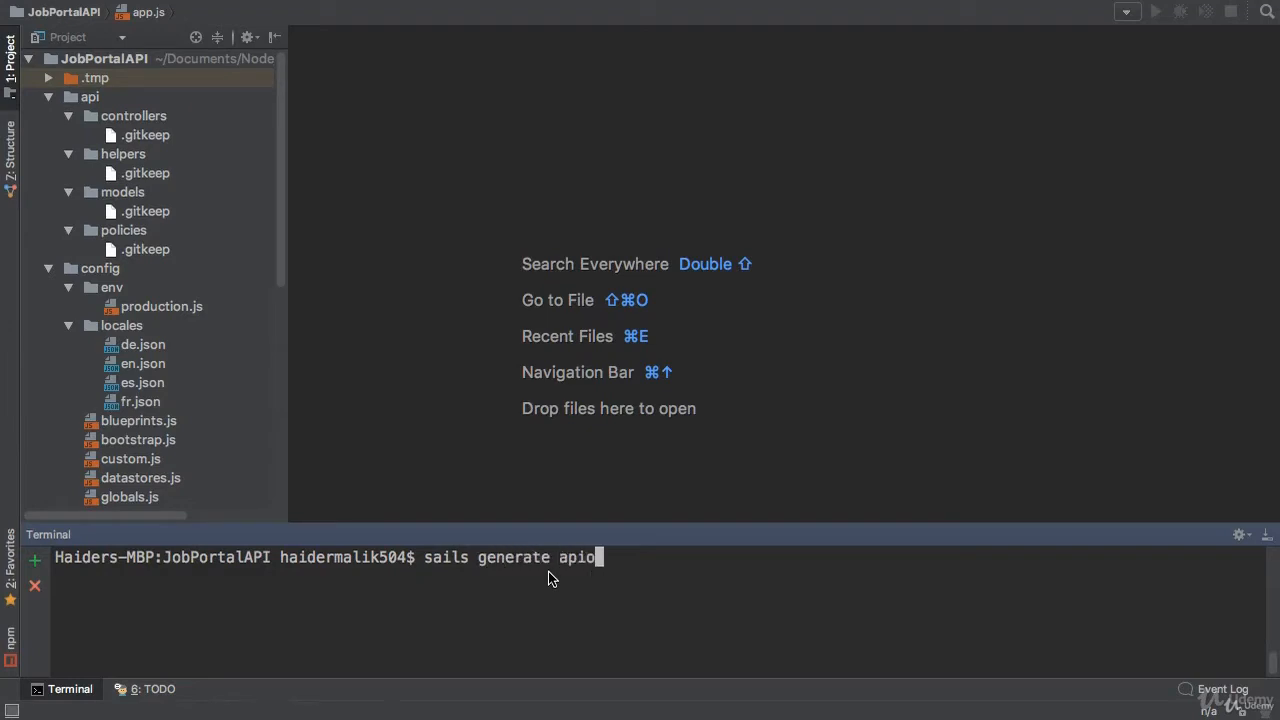
{"action": "key", "text": "Backspace"}
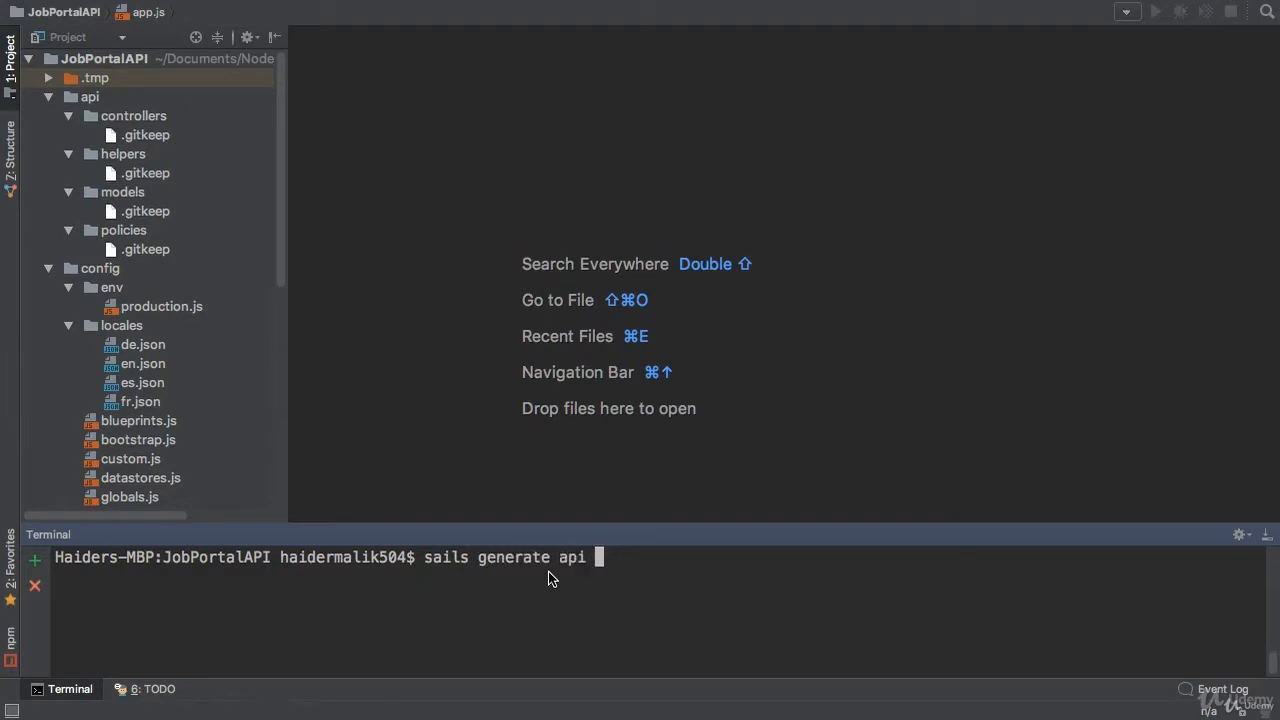
{"action": "type", "text": "todo"}
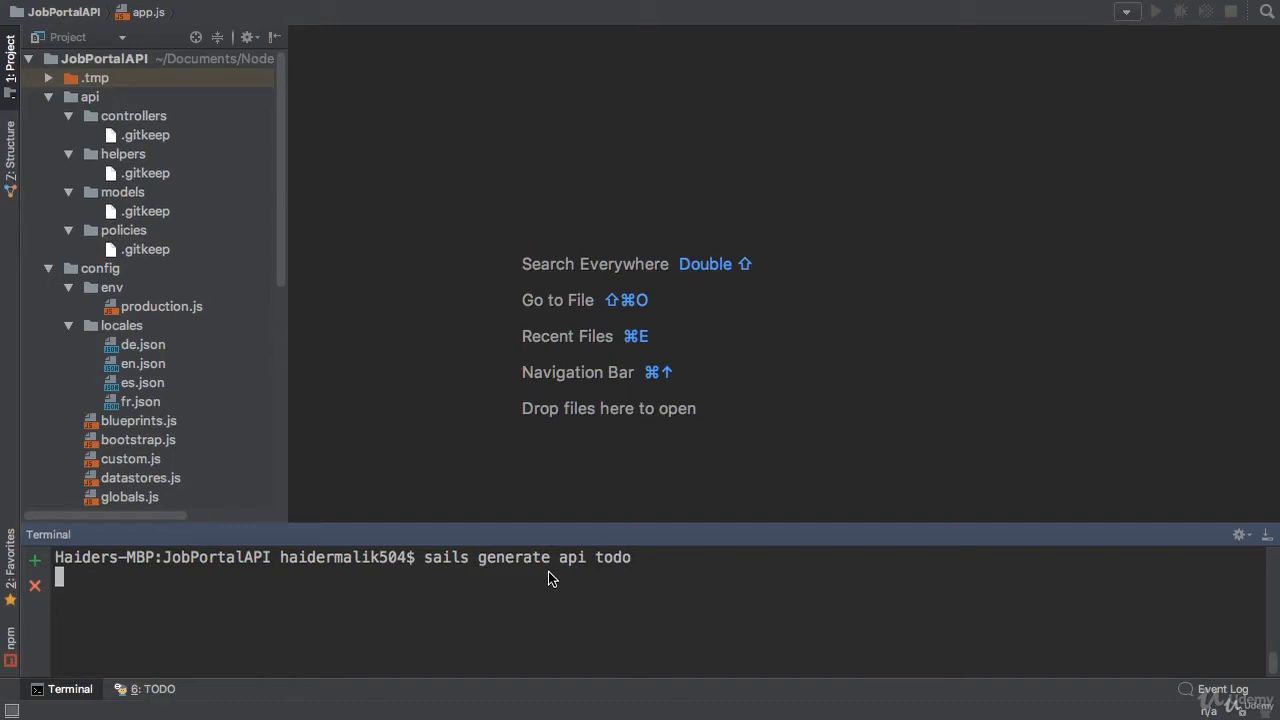
{"action": "key", "text": "Return"}
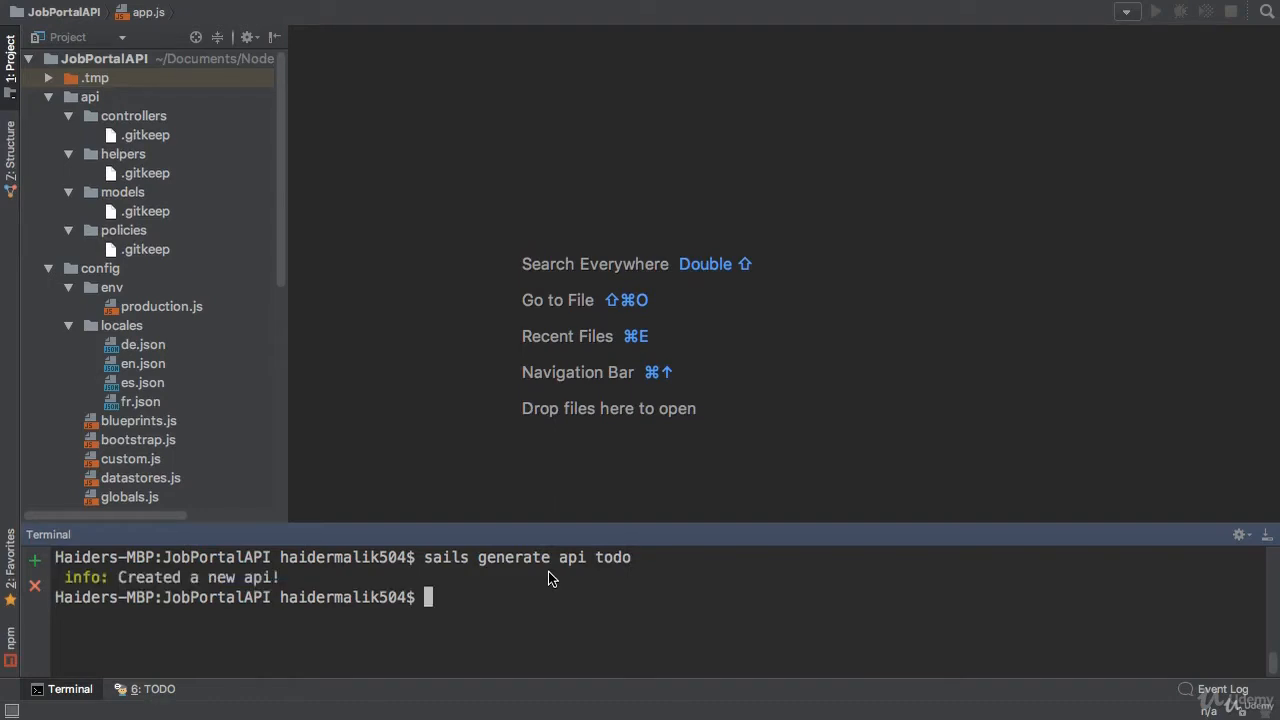
- View the generated Todo model, then bring up blueprints.js with its RESTful routes setting
{"action": "left_click", "coordinate": [68, 114]}
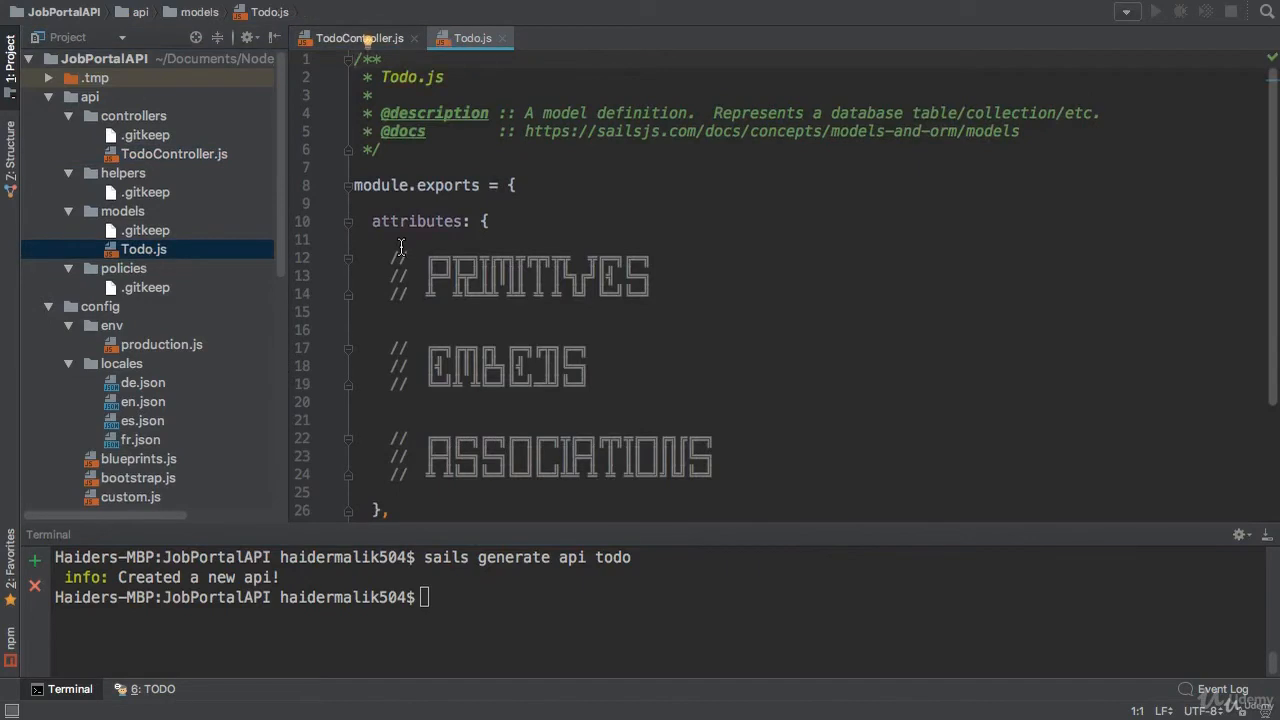
{"action": "scroll", "scroll_direction": "down", "scroll_amount": 3}
{"action": "type", "text": "bl"}
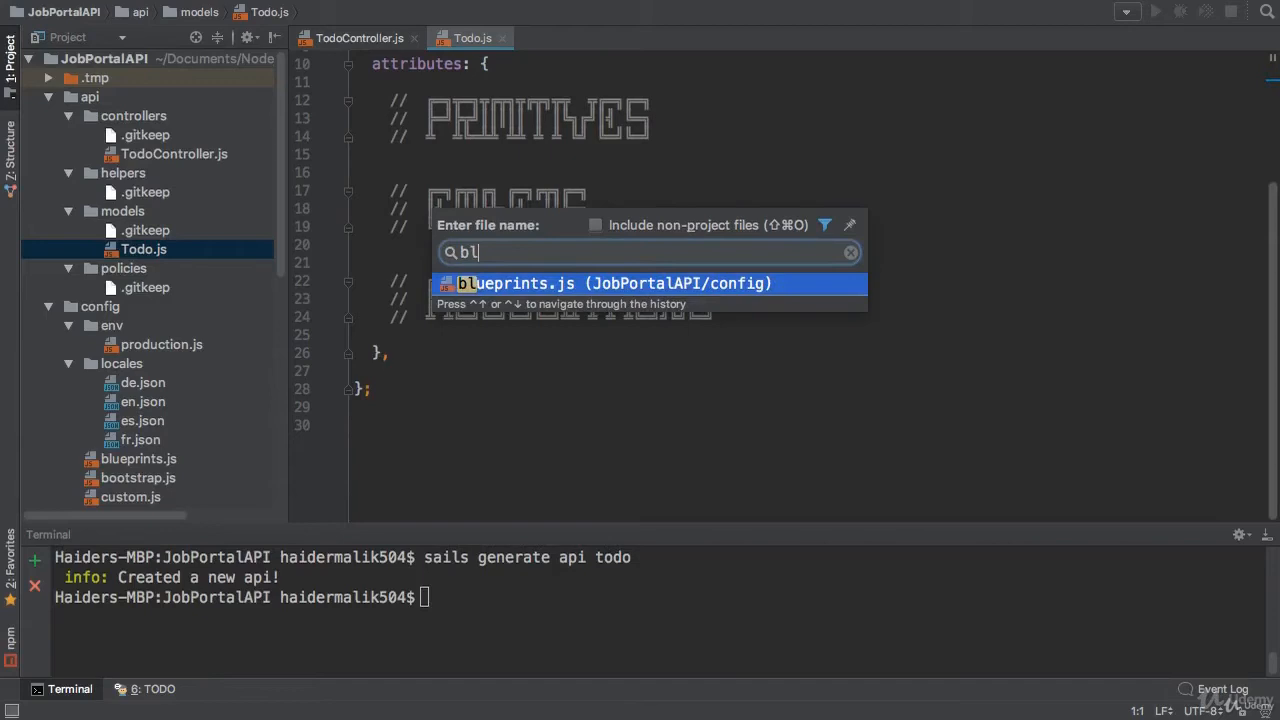
{"action": "left_click", "coordinate": [614, 284]}
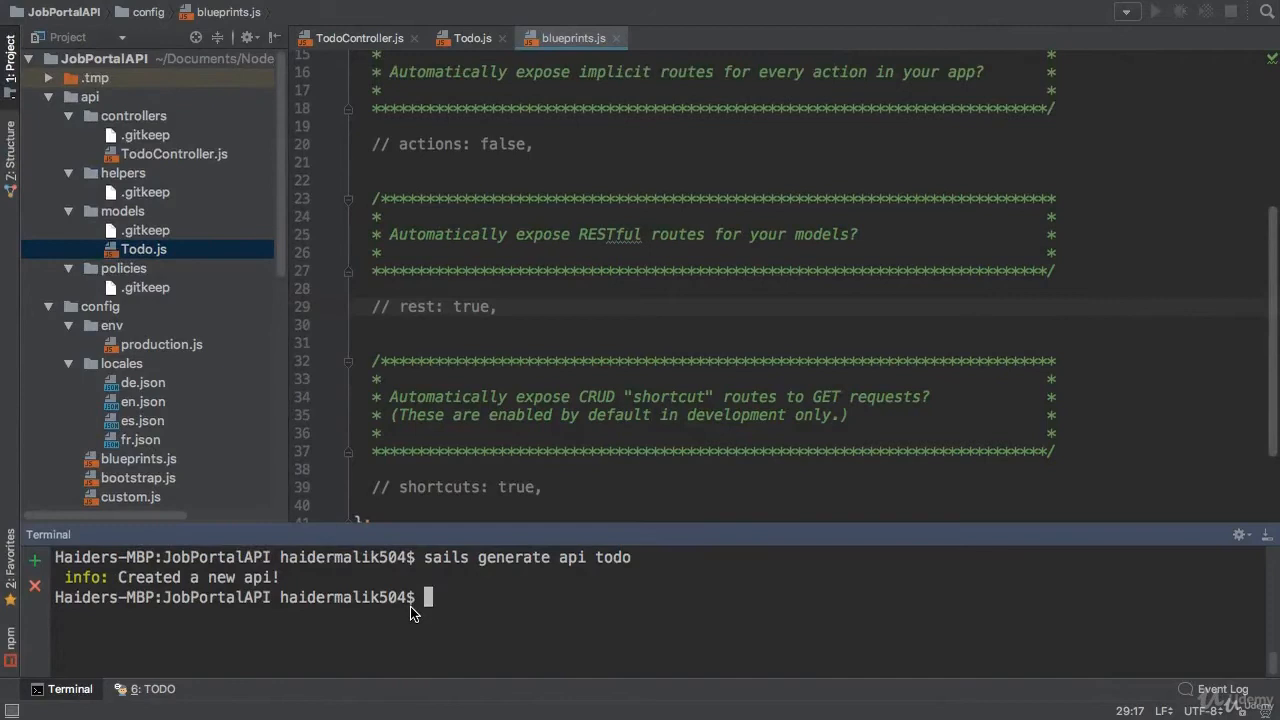
- Start the Sails server with 'sails lift' and answer the migration prompt with option 1 (alter)
{"action": "type", "text": "sails lif"}
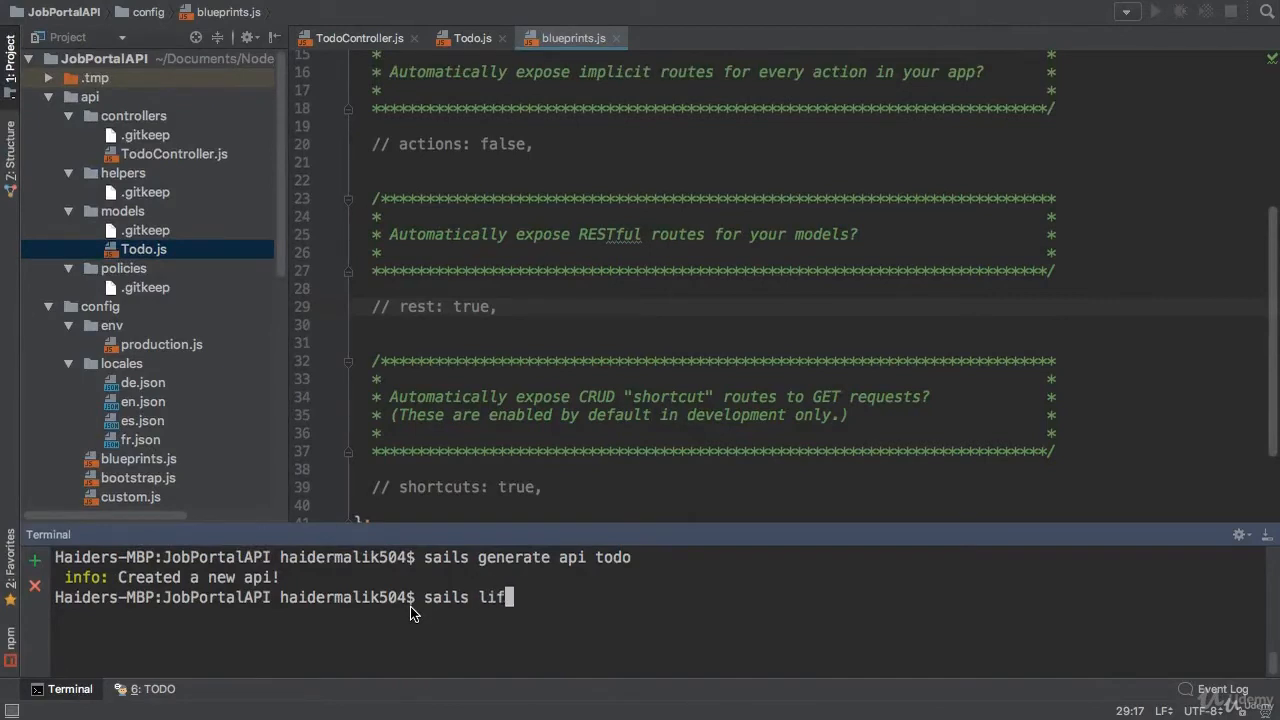
{"action": "key", "text": "Return"}
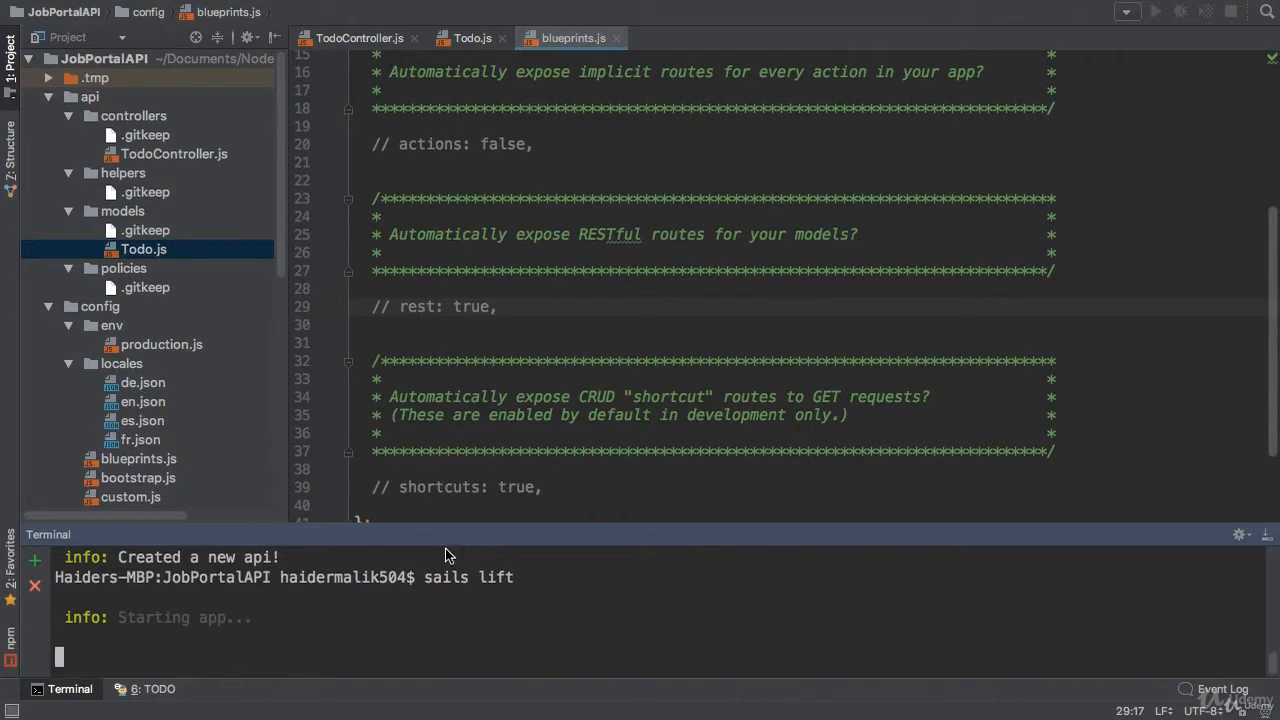
{"action": "left_click_drag", "start_coordinate": [458, 534], "coordinate": [458, 482]}
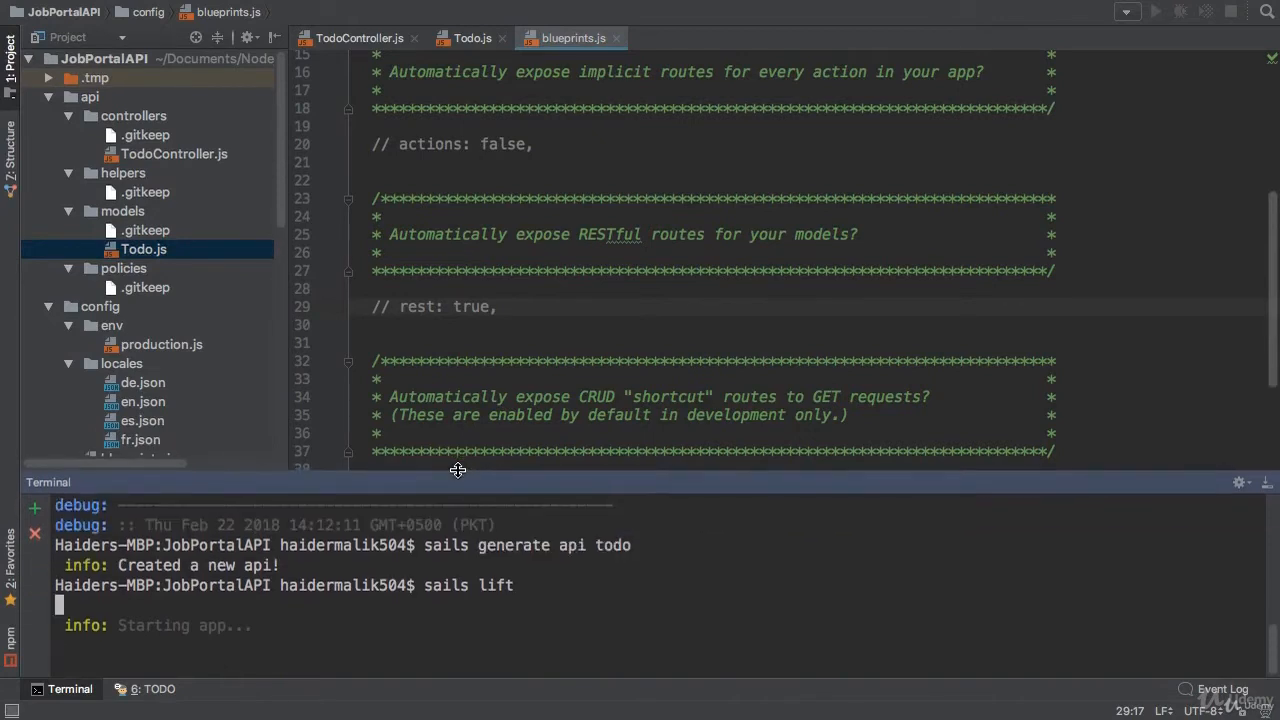
{"action": "mouse_move", "coordinate": [444, 596]}
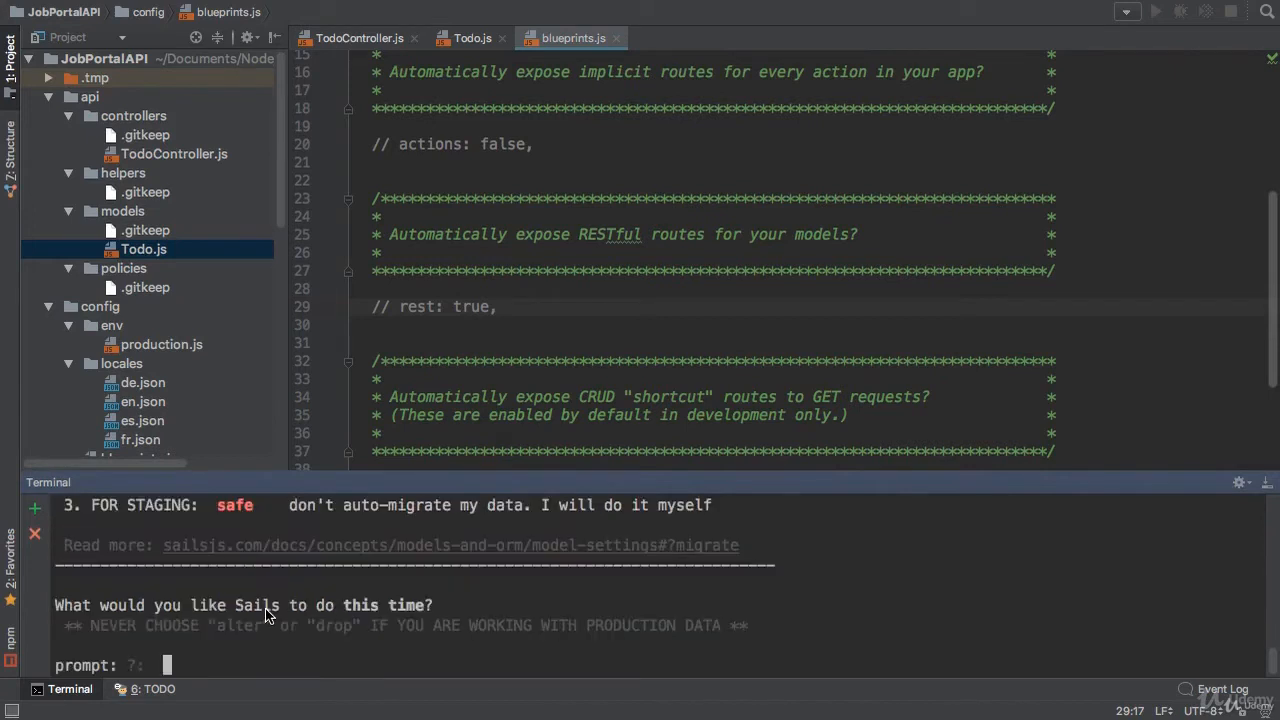
{"action": "mouse_move", "coordinate": [328, 598]}
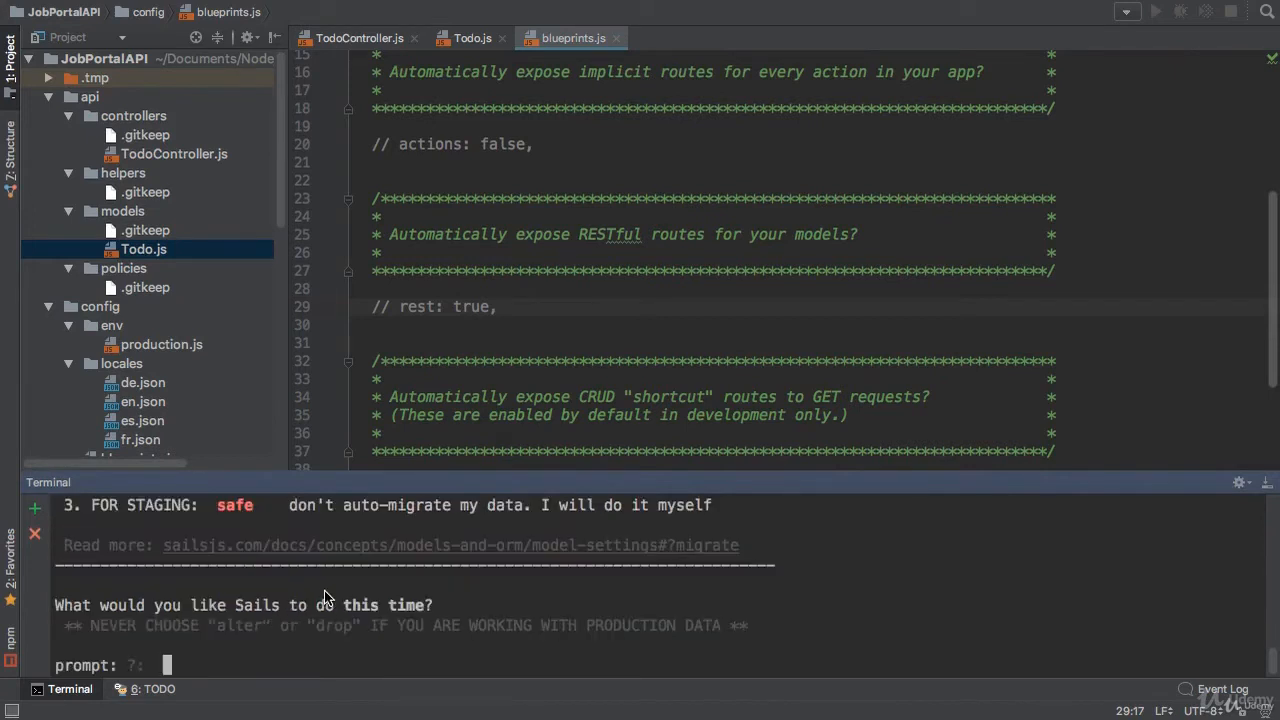
{"action": "mouse_move", "coordinate": [360, 608]}
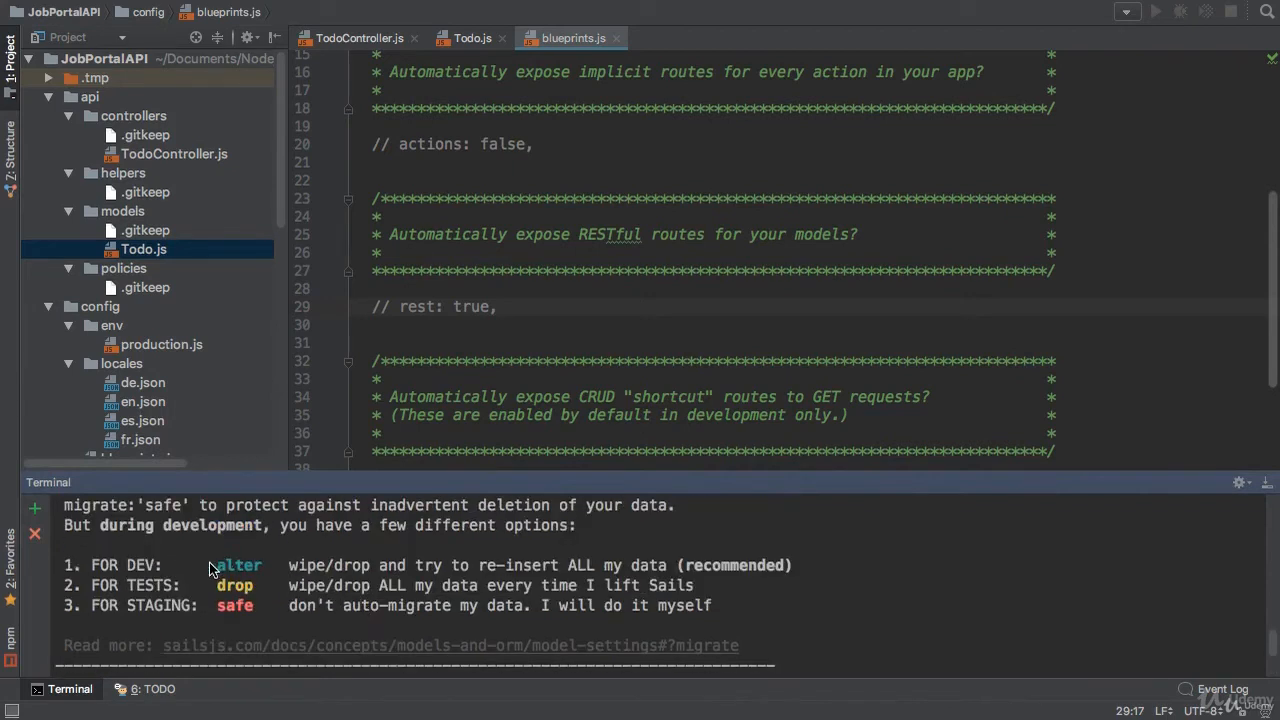
{"action": "mouse_move", "coordinate": [360, 570]}
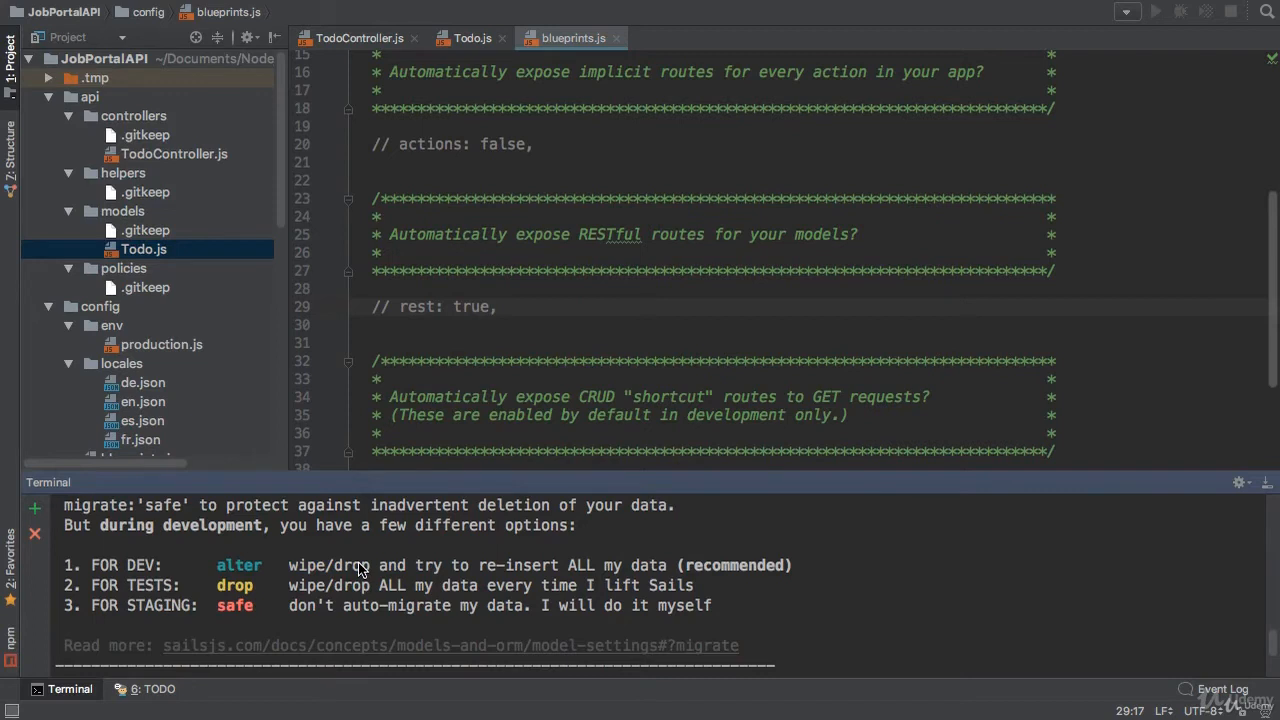
{"action": "double_click", "coordinate": [238, 564]}
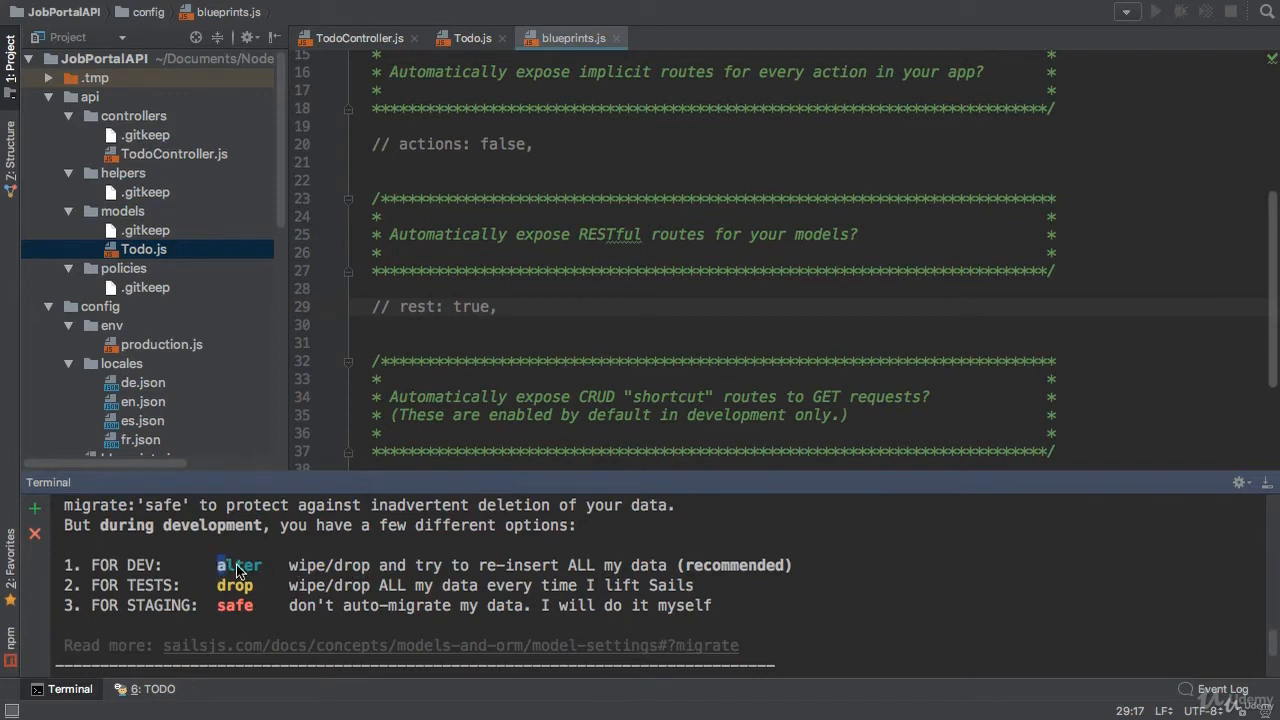
{"action": "mouse_move", "coordinate": [272, 568]}
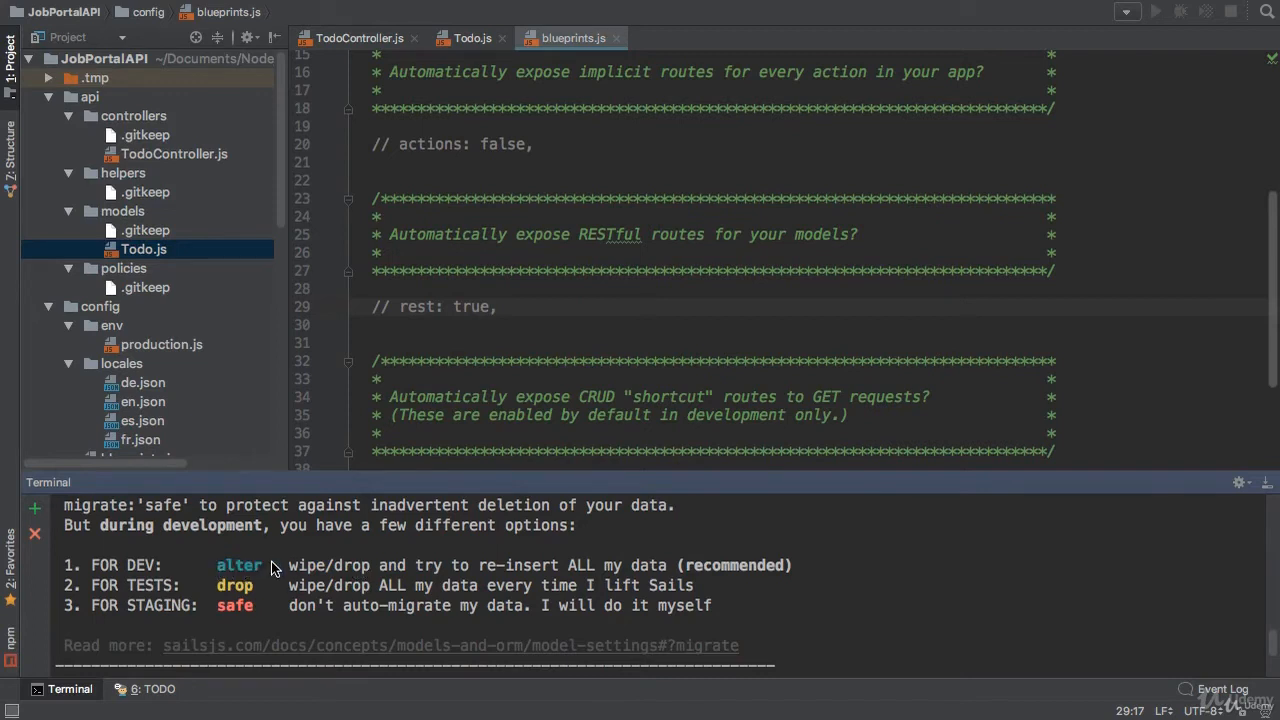
{"action": "mouse_move", "coordinate": [180, 568]}
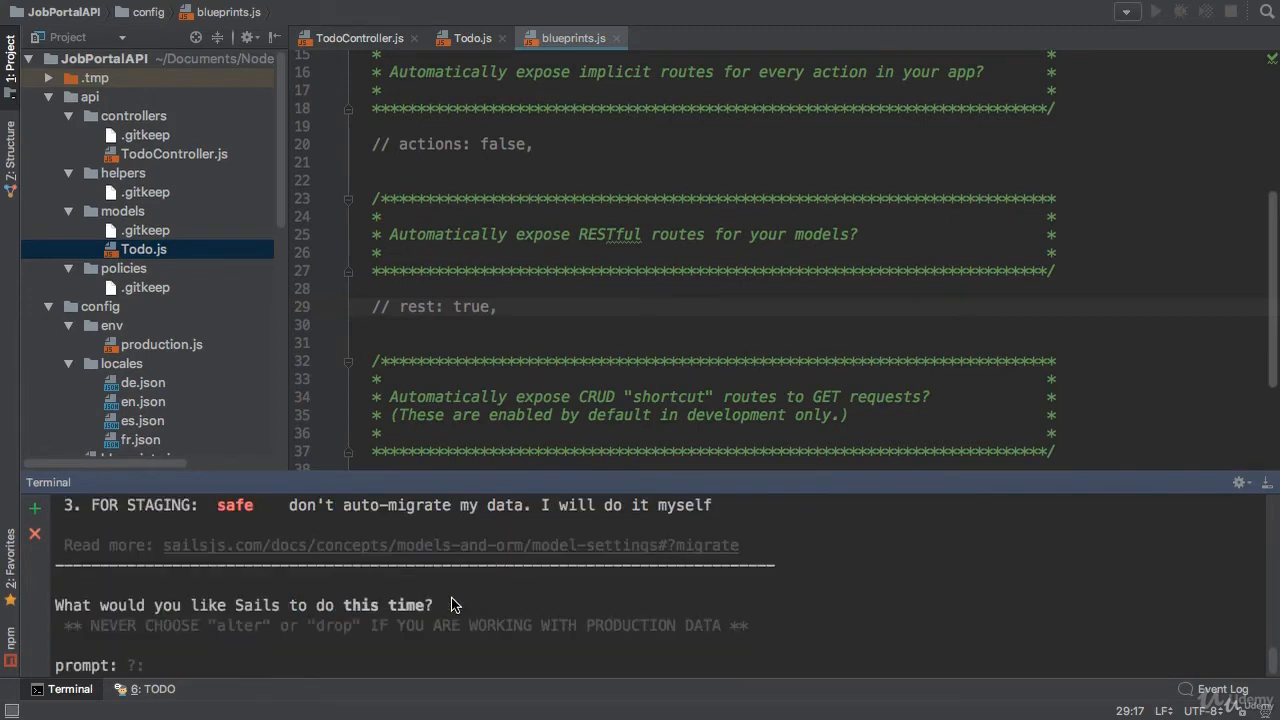
{"action": "type", "text": "1337/t"}
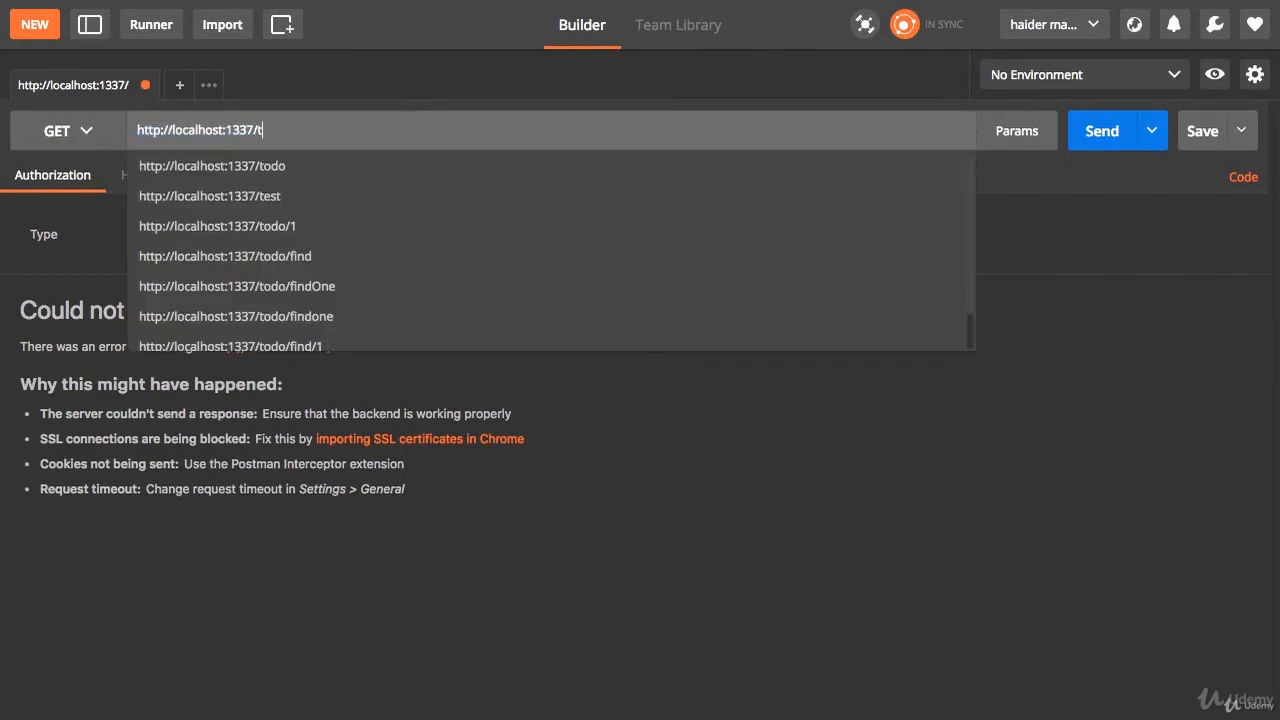
- Send a POST to localhost:1337/todo with form-data name 'Learn Sails.js'
{"action": "left_click", "coordinate": [212, 164]}
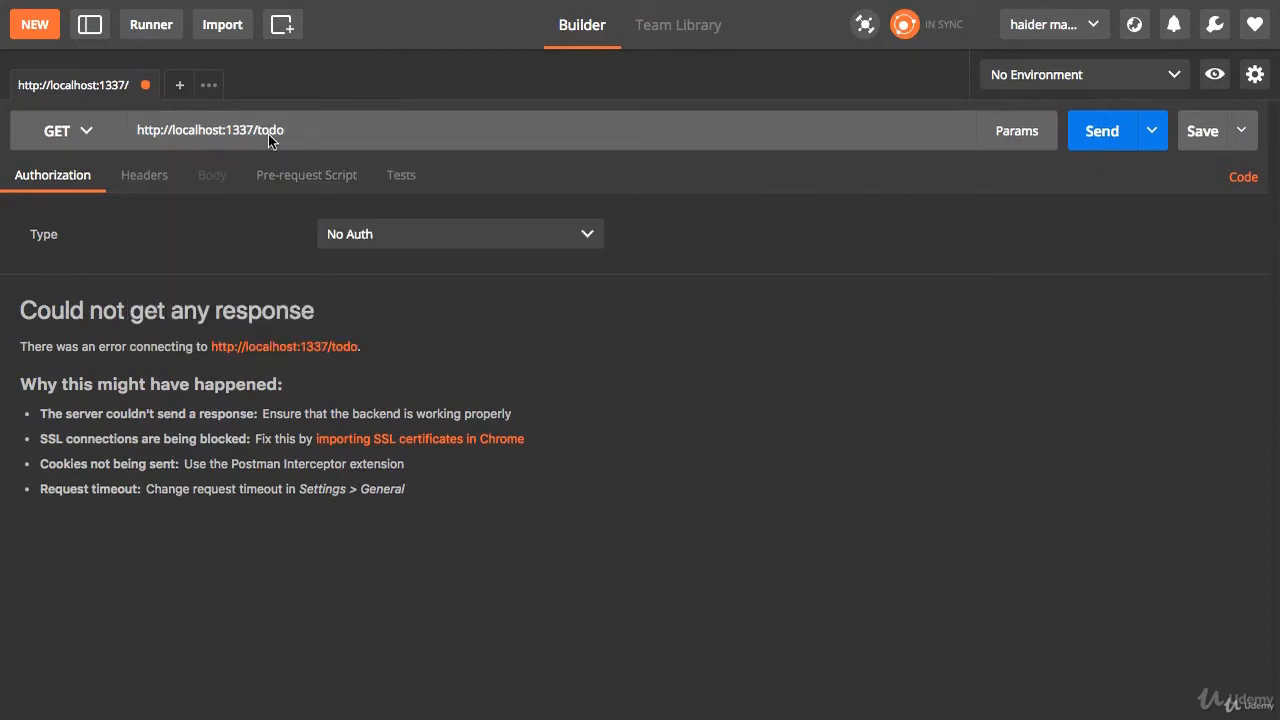
{"action": "double_click", "coordinate": [270, 130]}
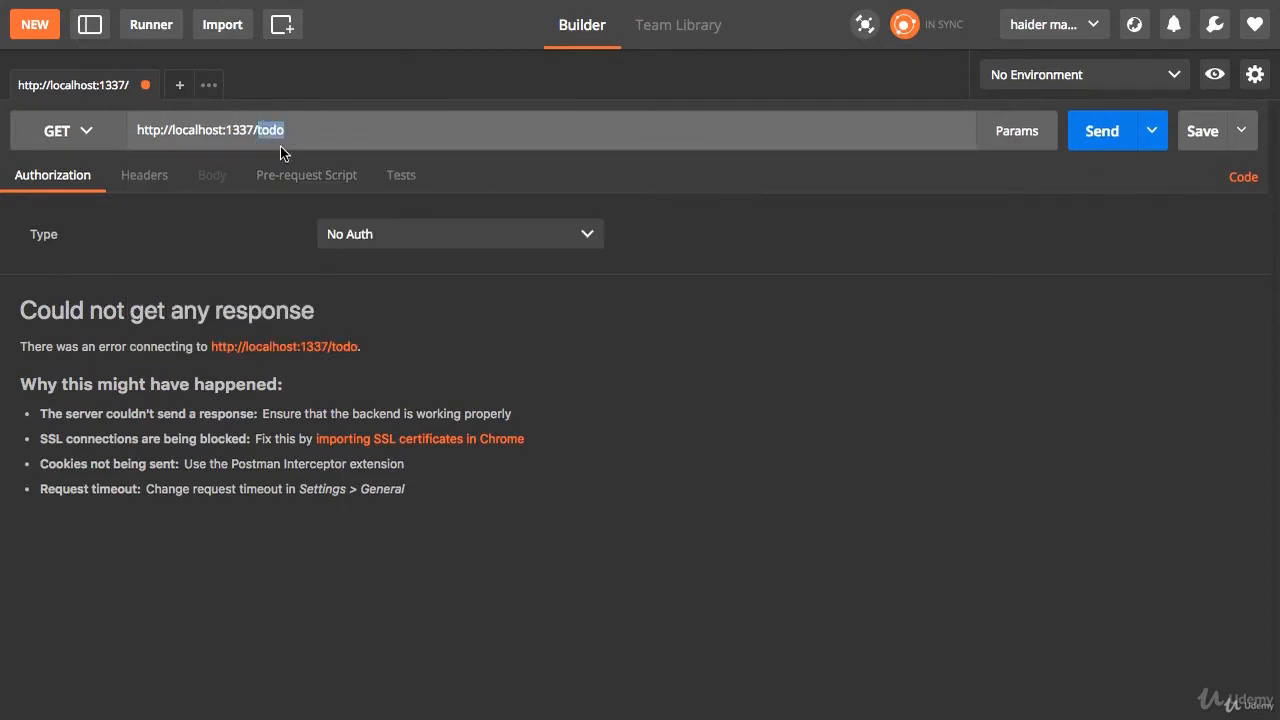
{"action": "left_click", "coordinate": [56, 130]}
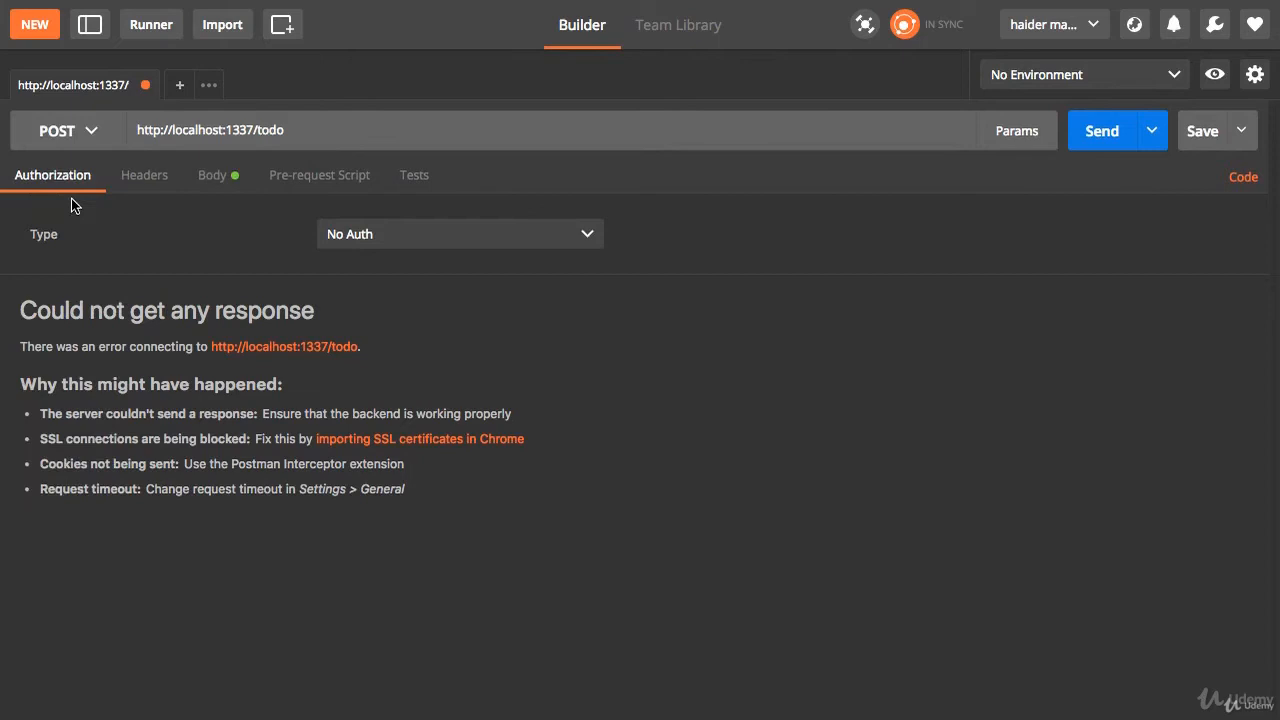
{"action": "left_click", "coordinate": [212, 174]}
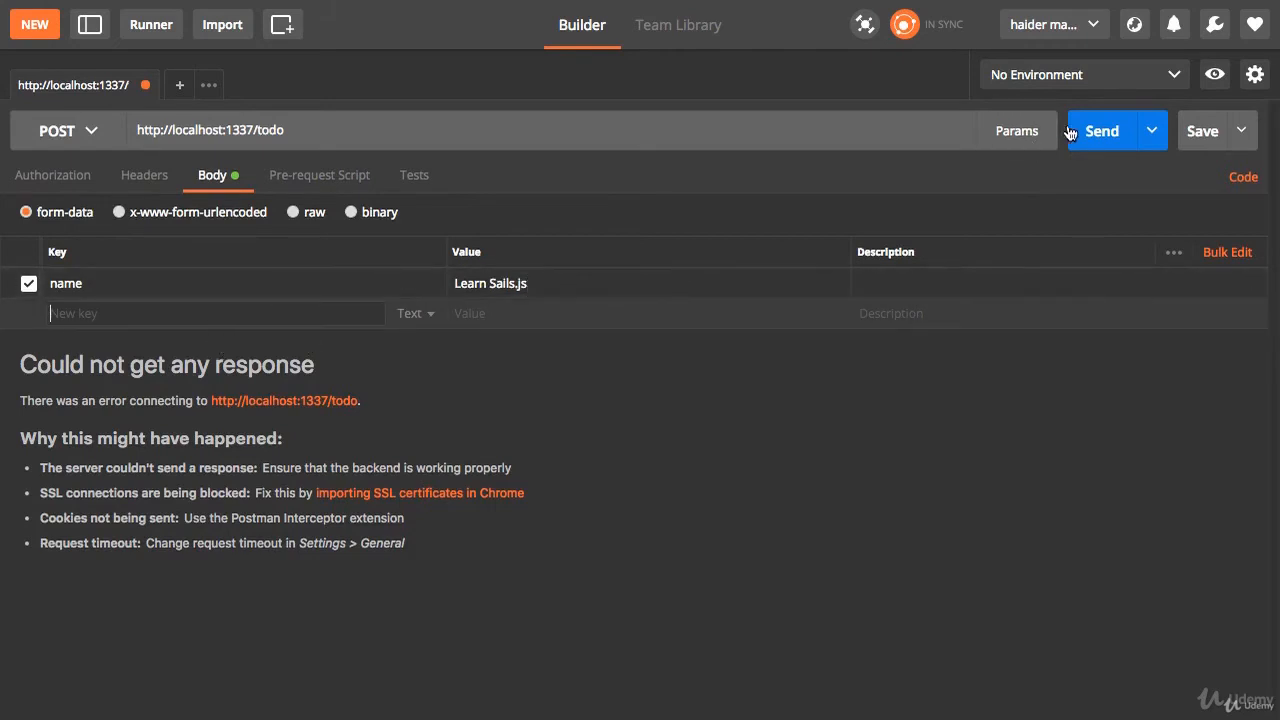
{"action": "left_click", "coordinate": [1100, 130]}
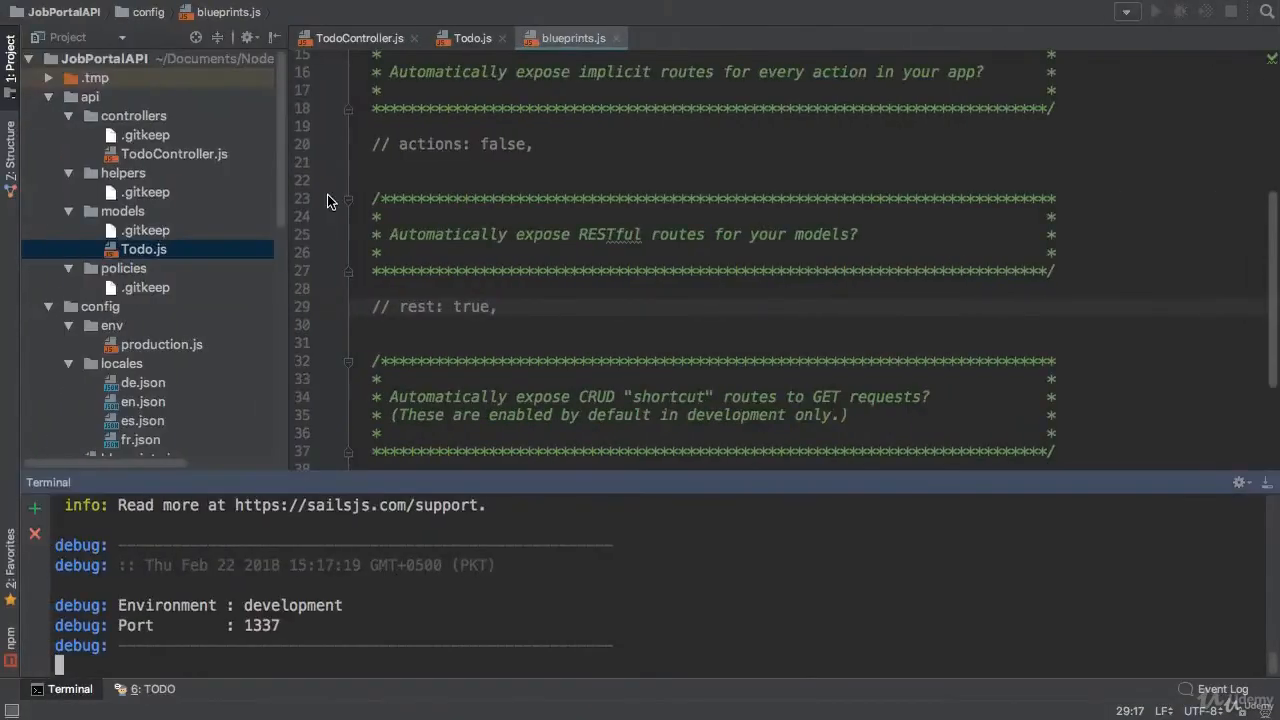
- Check in WebStorm's terminal that the Sails server is lifted on port 1337
{"action": "left_click", "coordinate": [48, 76]}
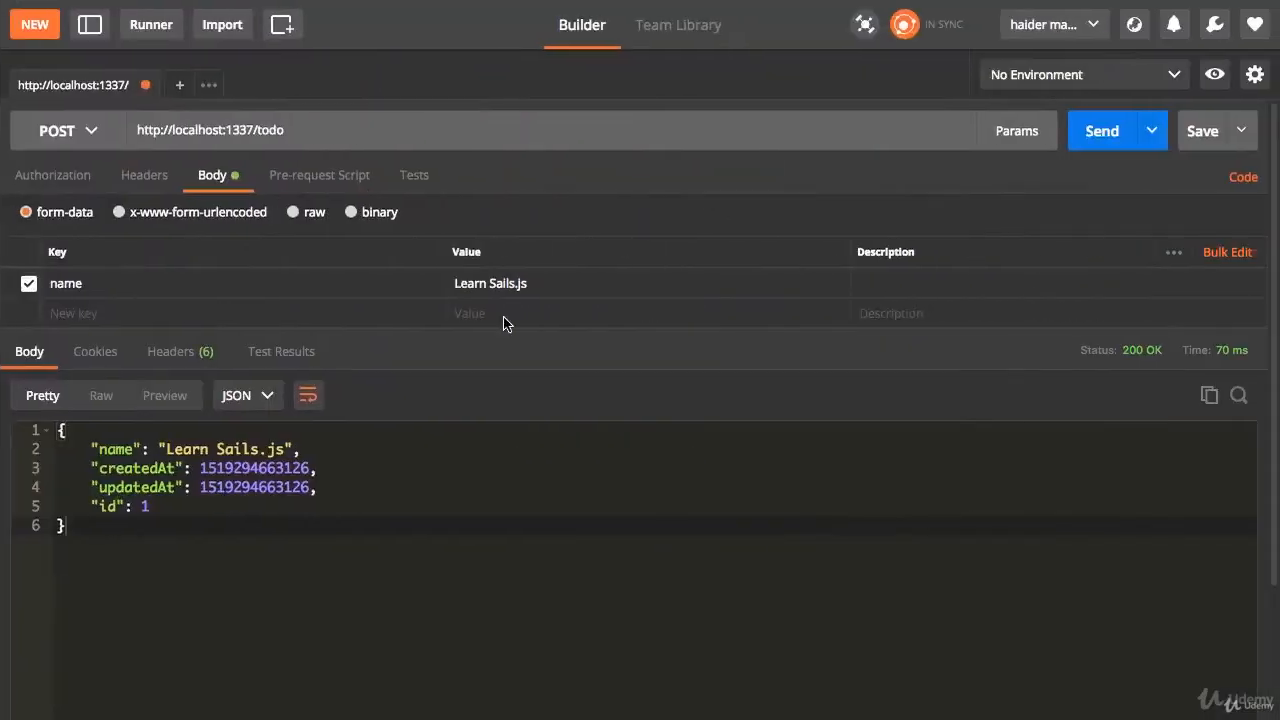
- Create a second todo that includes a description field 'This is descriotion'
{"action": "type", "text": "description"}
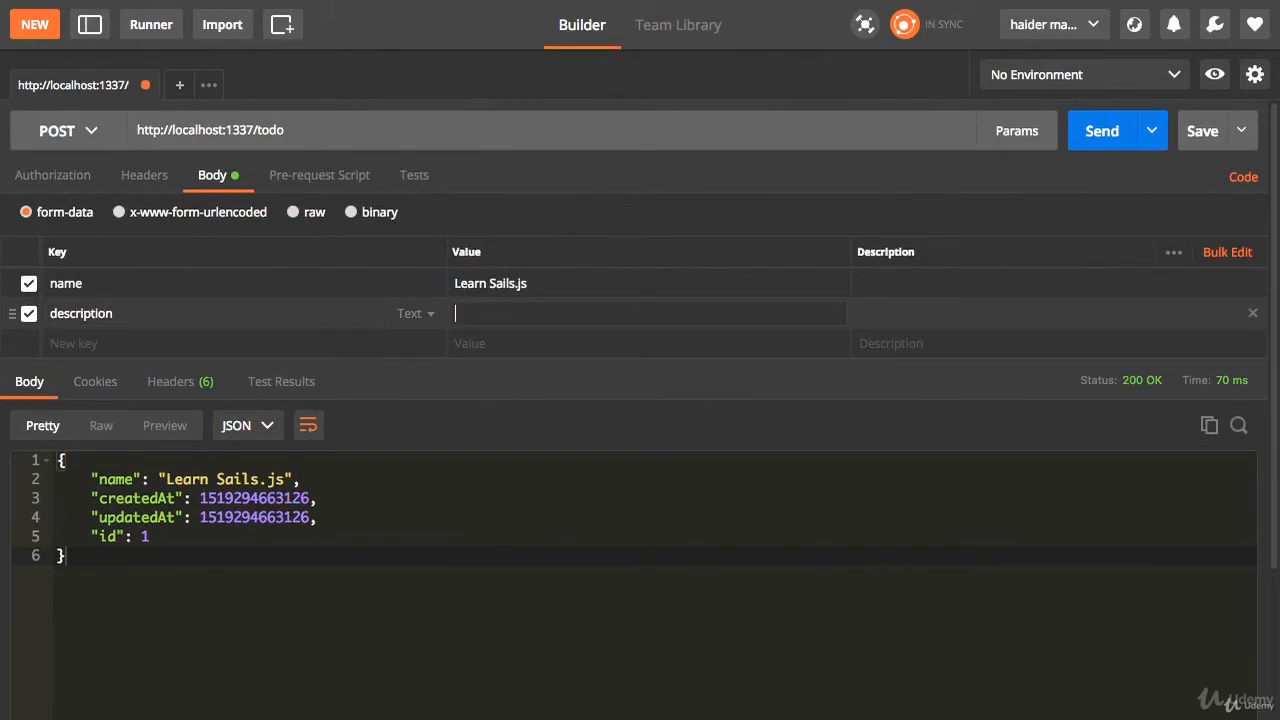
{"action": "type", "text": "This is"}
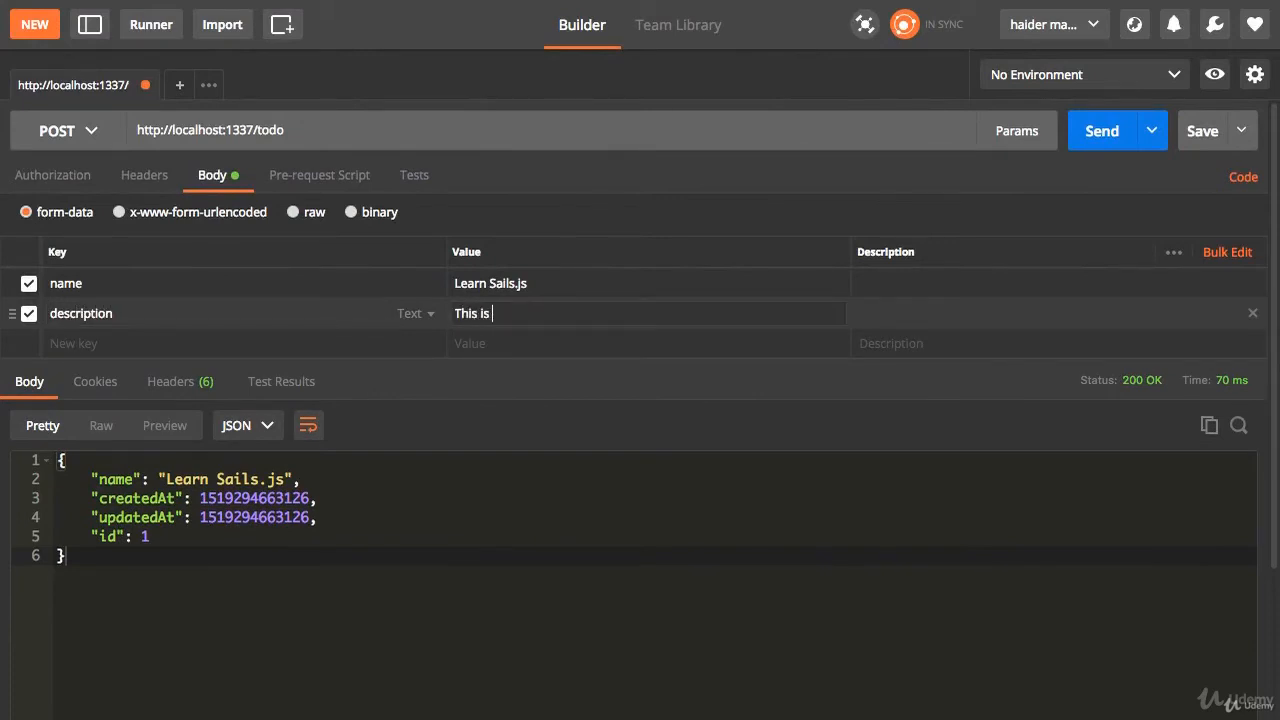
{"action": "type", "text": "descriotion"}
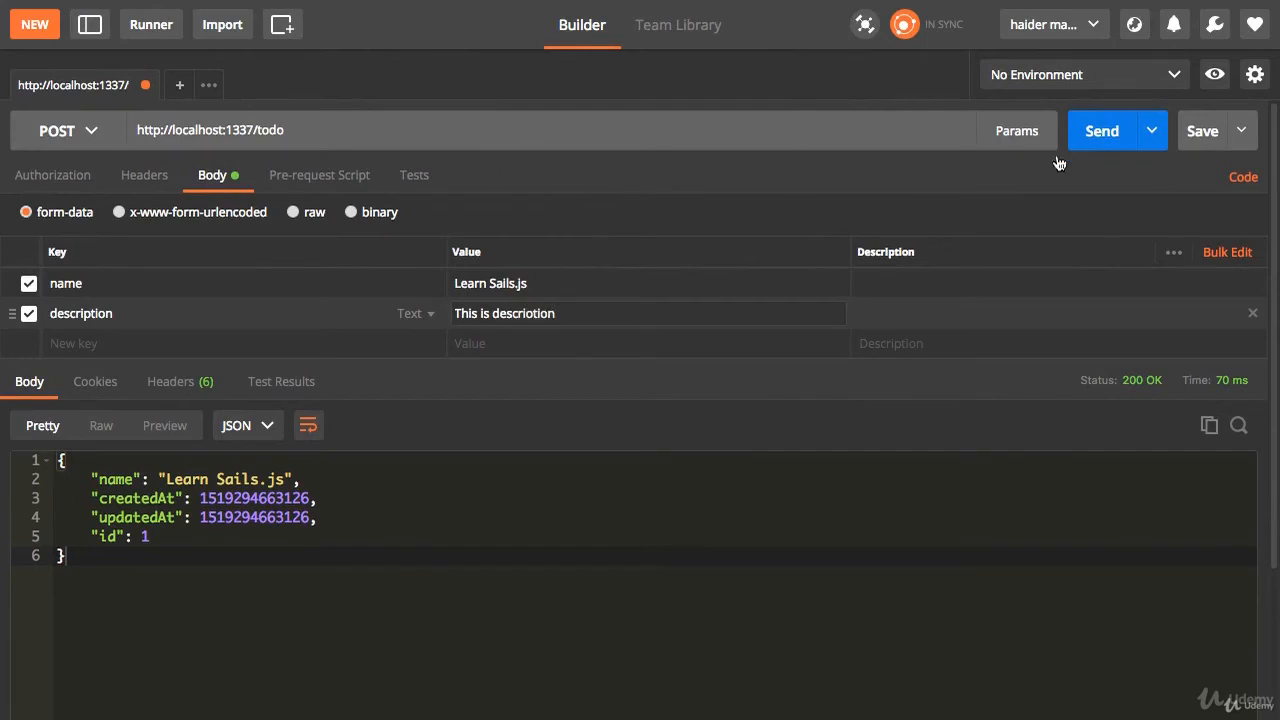
{"action": "left_click", "coordinate": [1100, 130]}
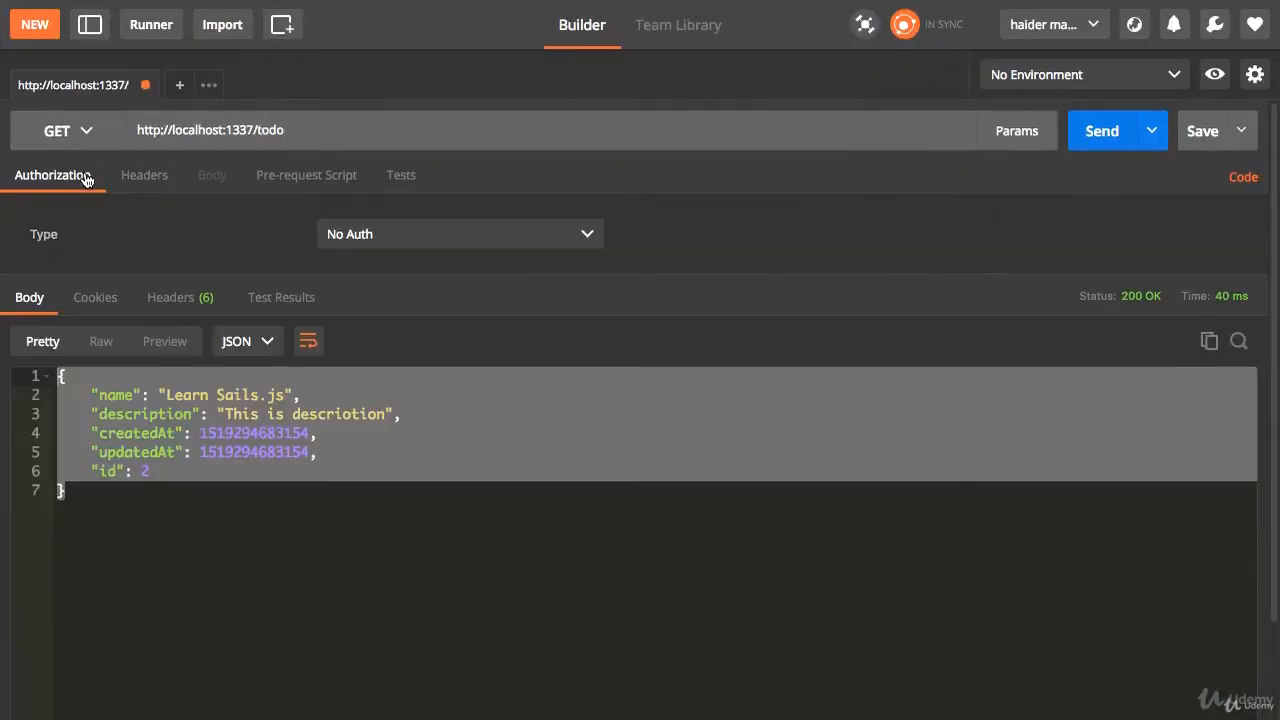
- Fetch the full todo list, then fetch only todo 1 via /todo/1
{"action": "left_click", "coordinate": [210, 130]}
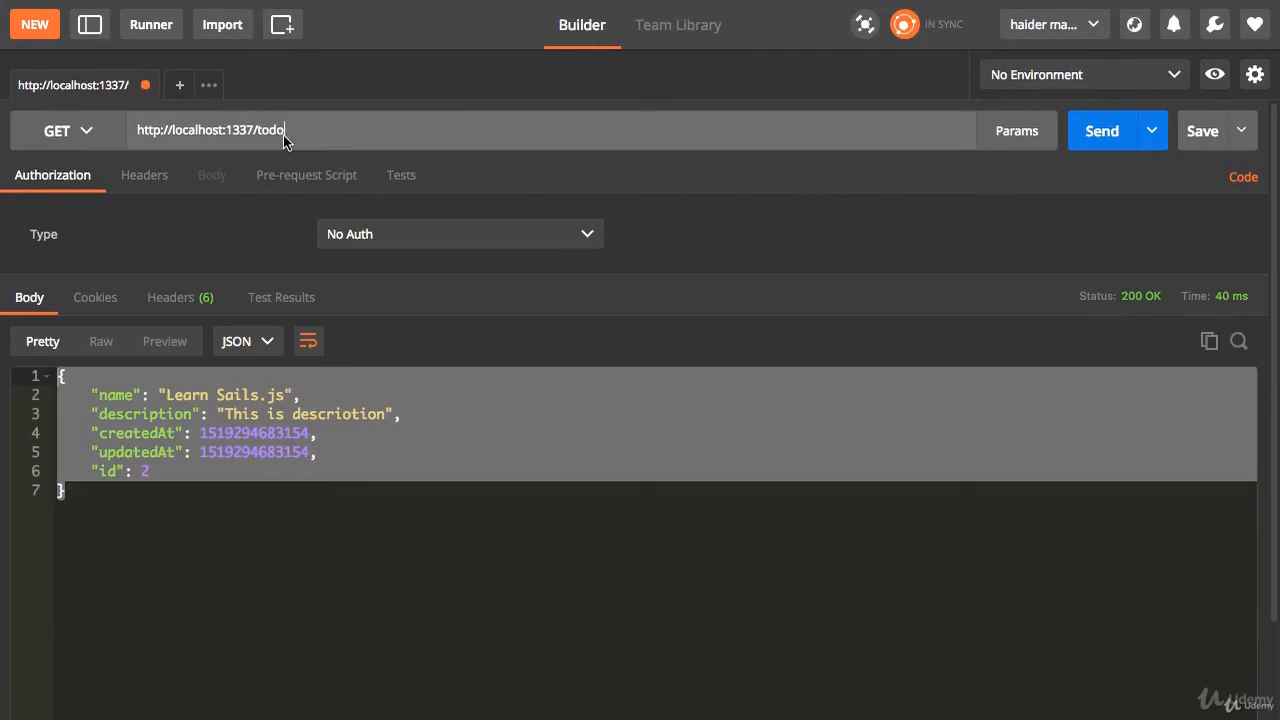
{"action": "left_click", "coordinate": [1100, 130]}
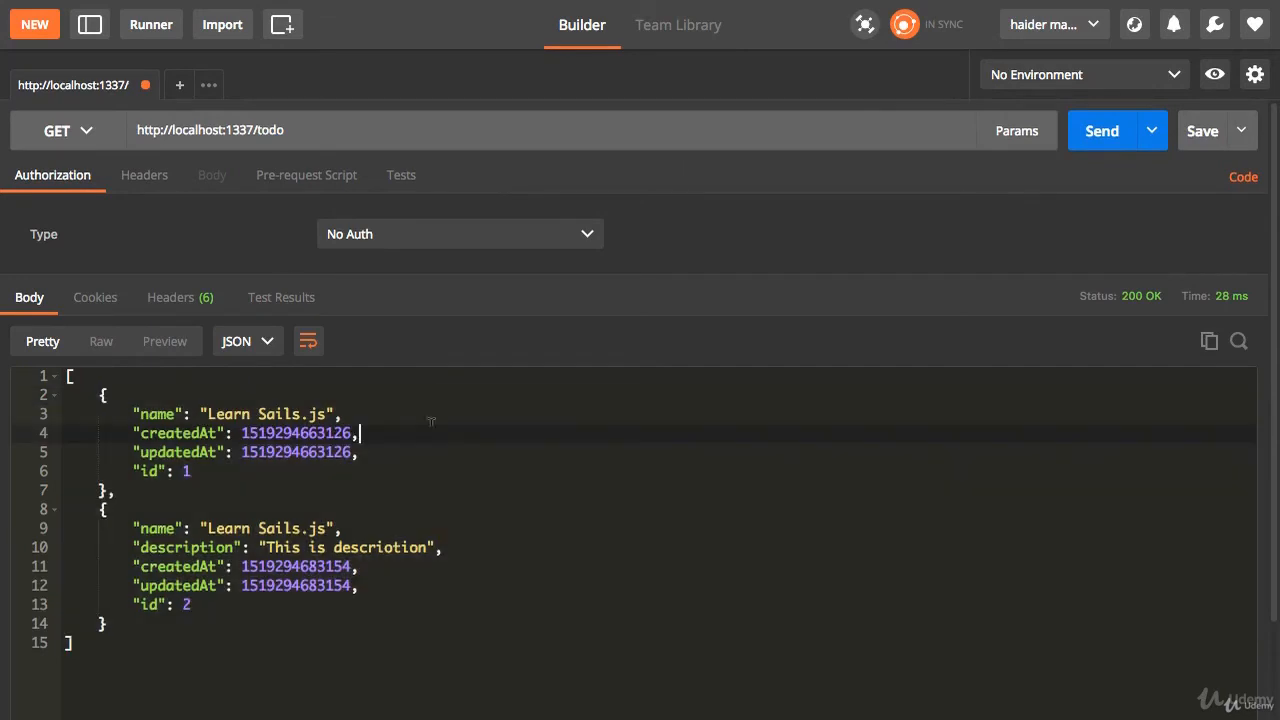
{"action": "type", "text": "/1"}
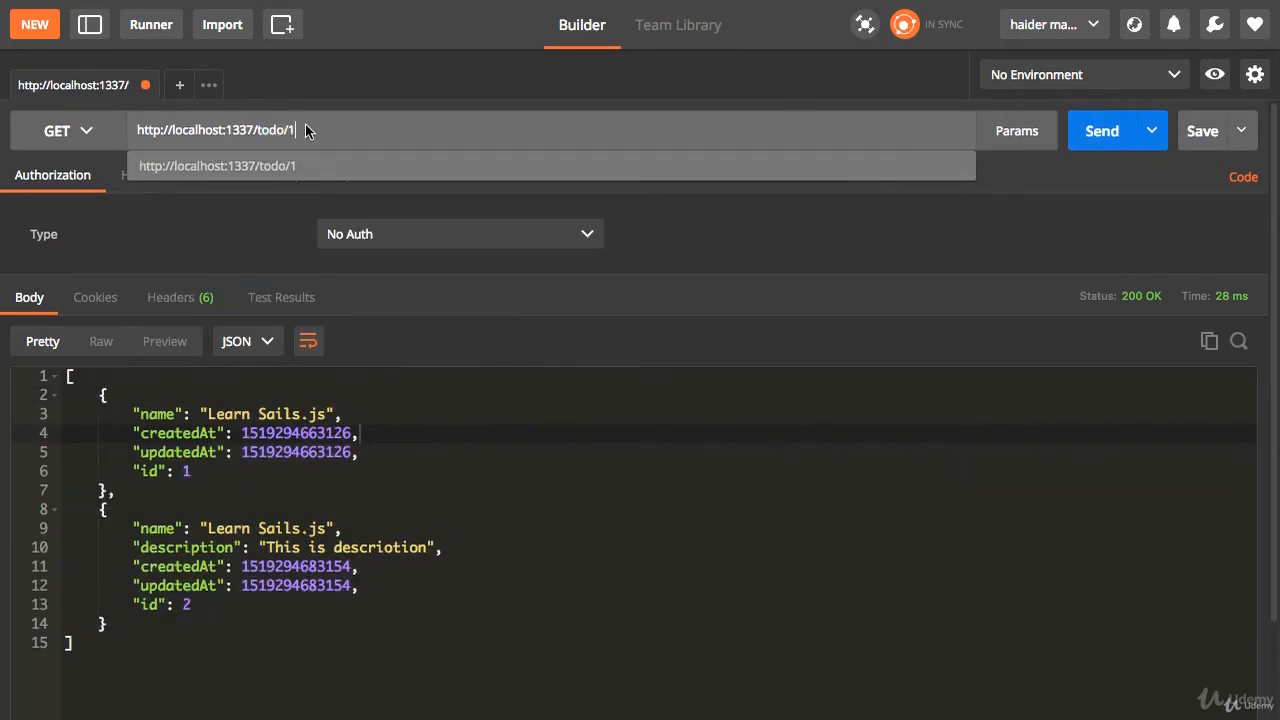
{"action": "left_click", "coordinate": [1100, 130]}
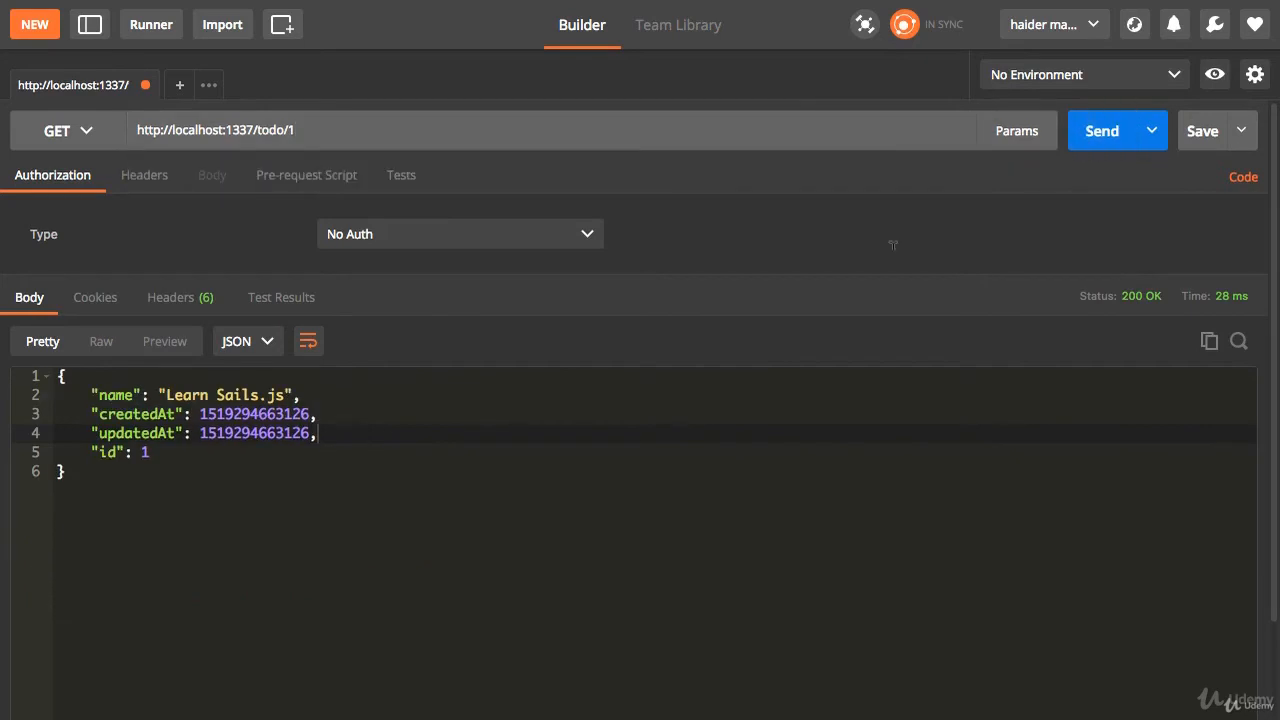
- Send a PUT to /todo/1 renaming the todo to 'Learn Sails.js12'
{"action": "left_click", "coordinate": [56, 130]}
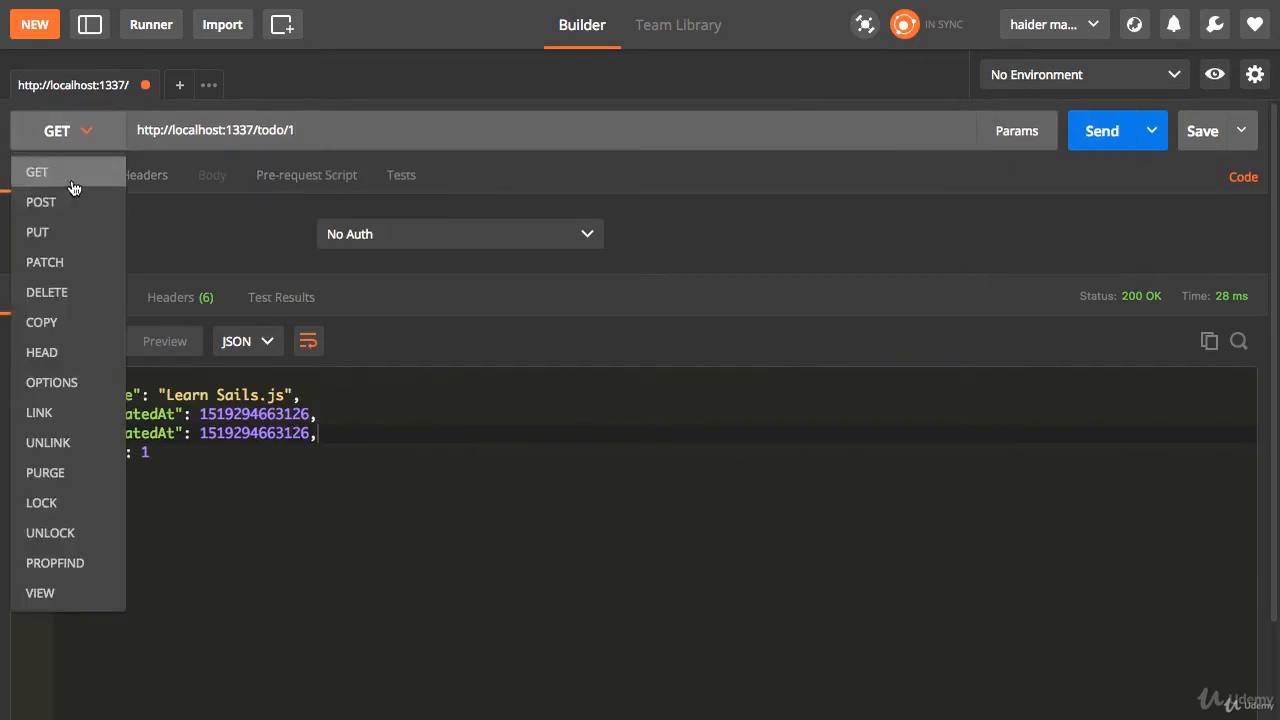
{"action": "left_click", "coordinate": [36, 232]}
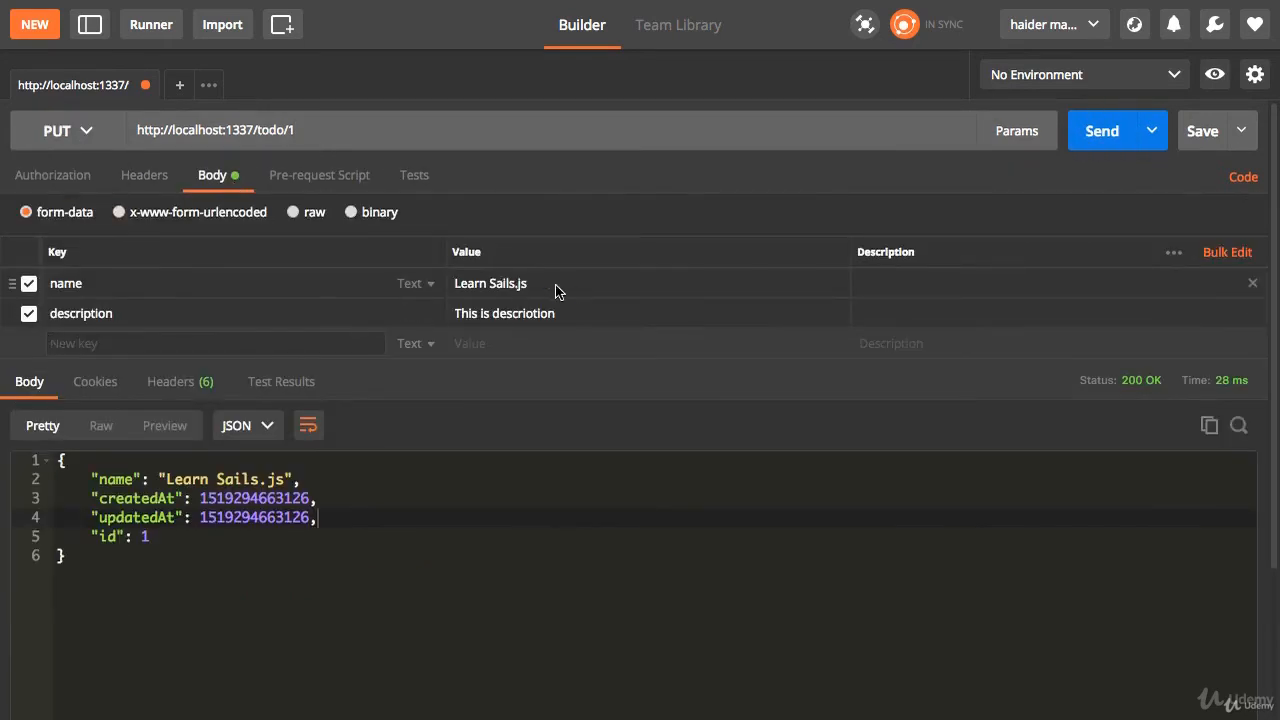
{"action": "left_click", "coordinate": [490, 284]}
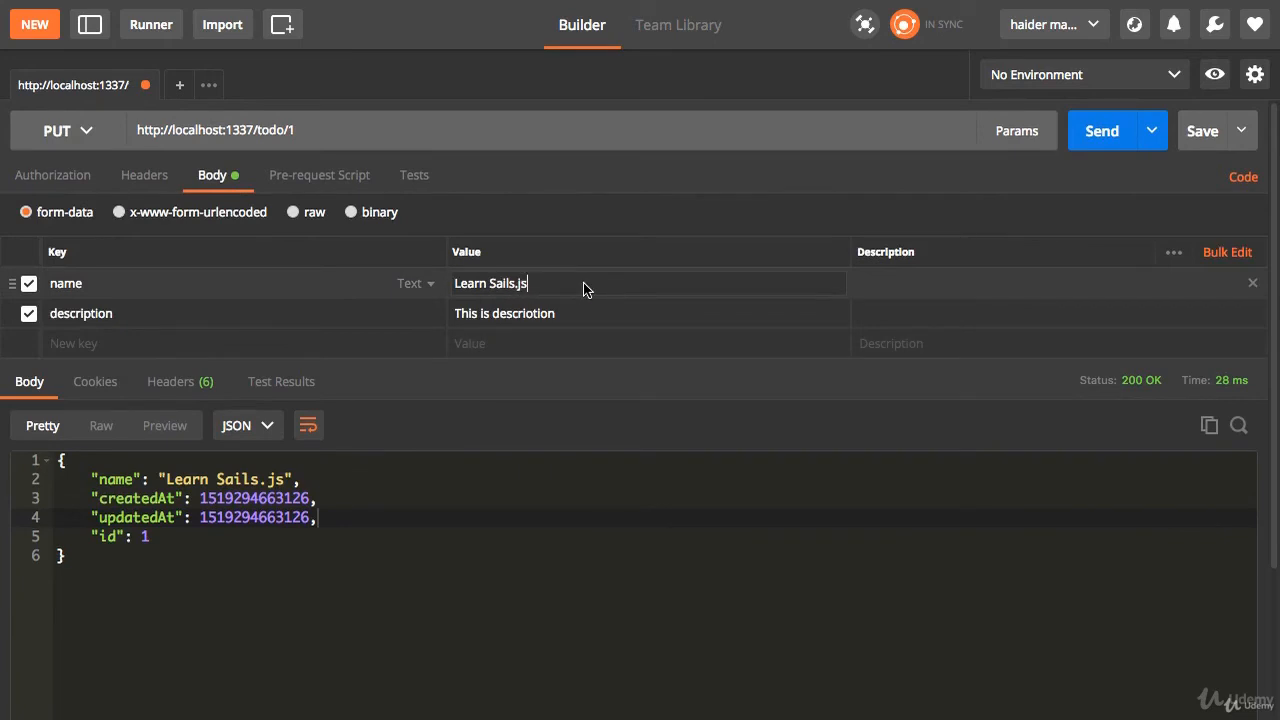
{"action": "type", "text": "1"}
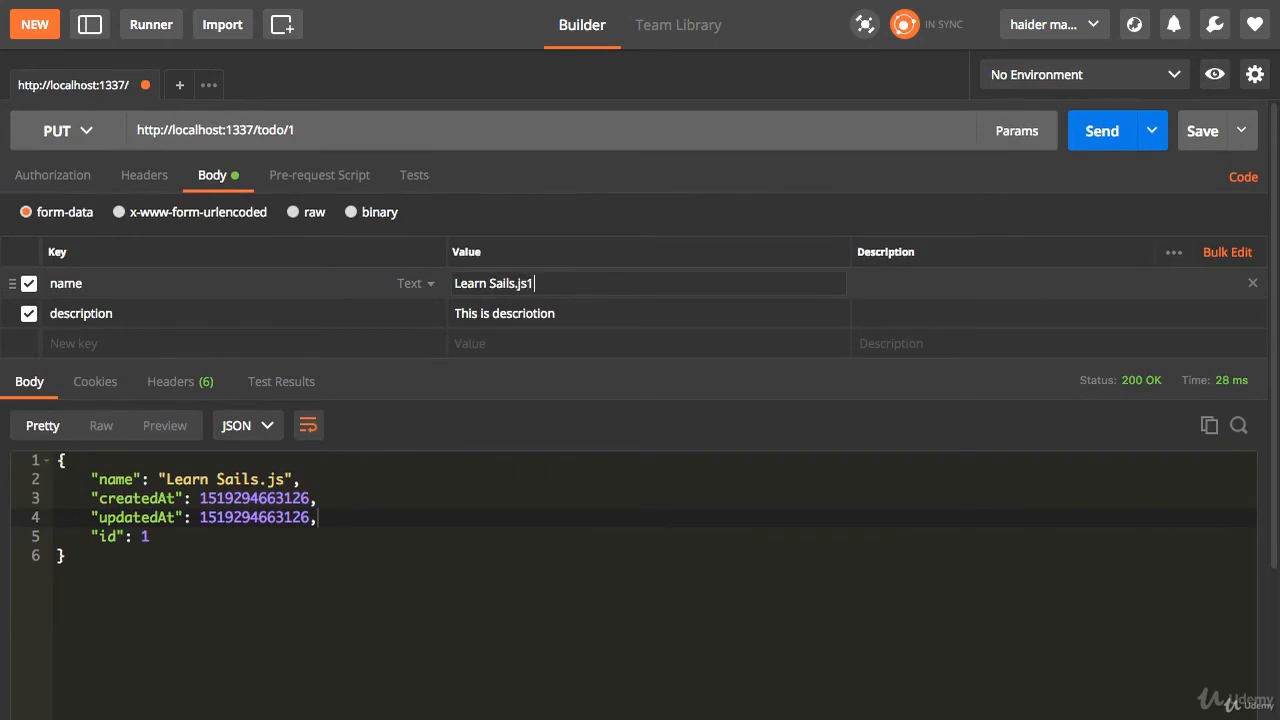
{"action": "type", "text": "2"}
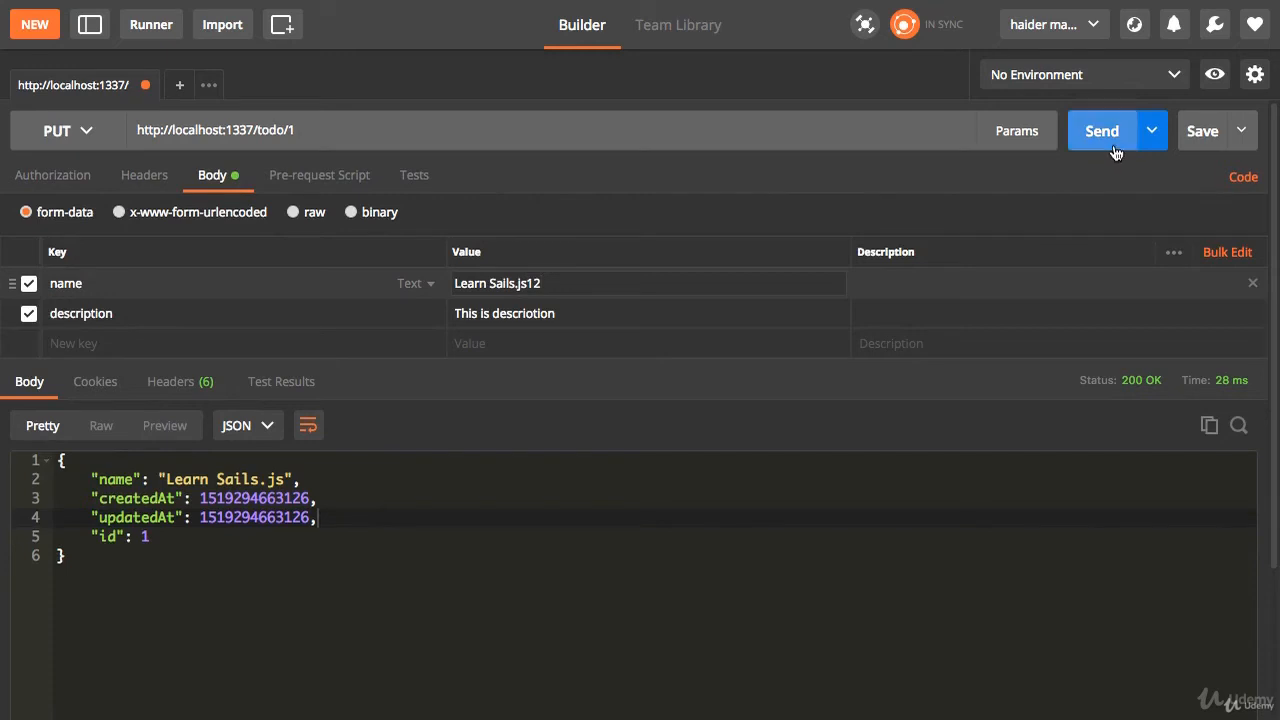
{"action": "left_click", "coordinate": [1100, 130]}
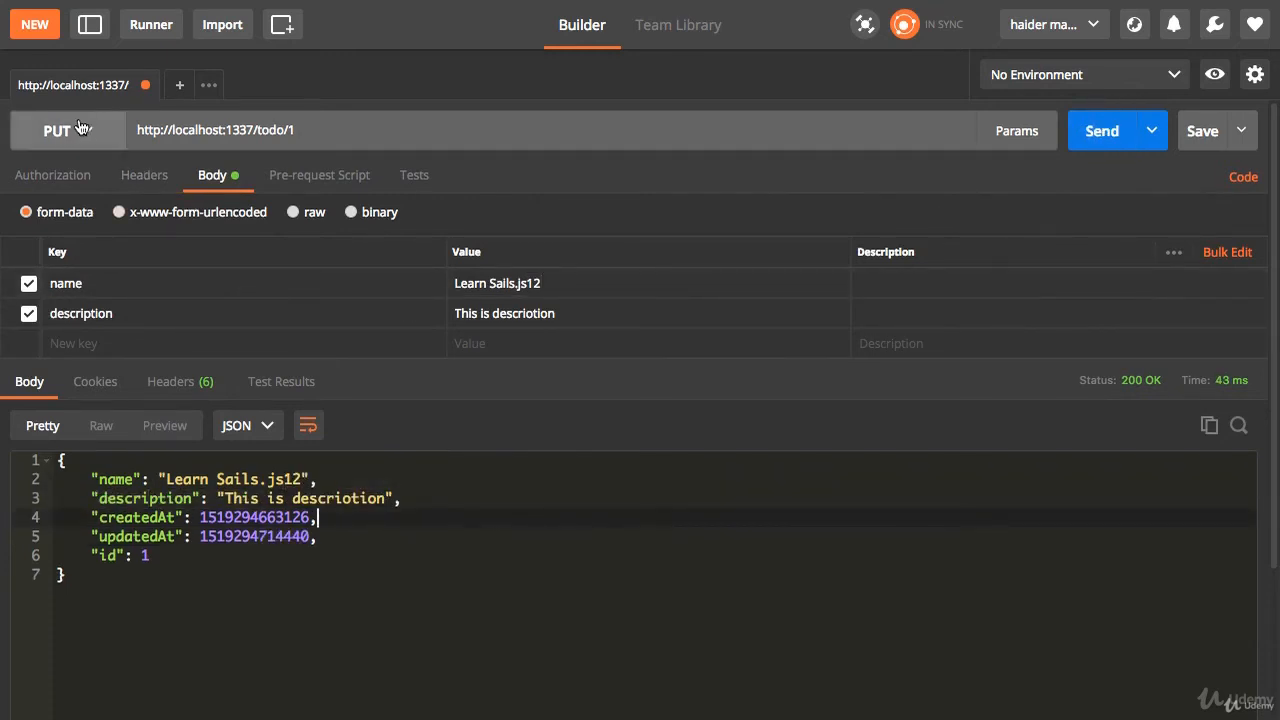
{"action": "left_click", "coordinate": [64, 130]}
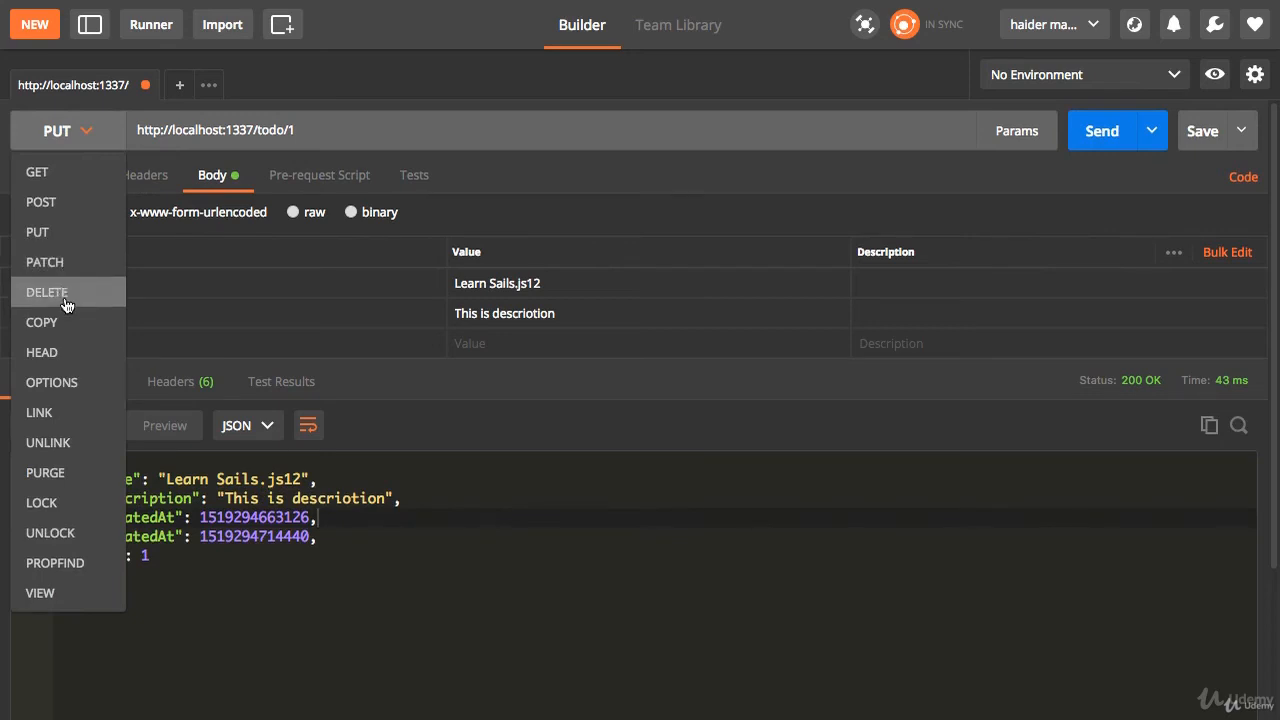
- Delete todo 1 with a DELETE request, then GET /todo/ which returns 404 Not Found
{"action": "left_click", "coordinate": [48, 292]}
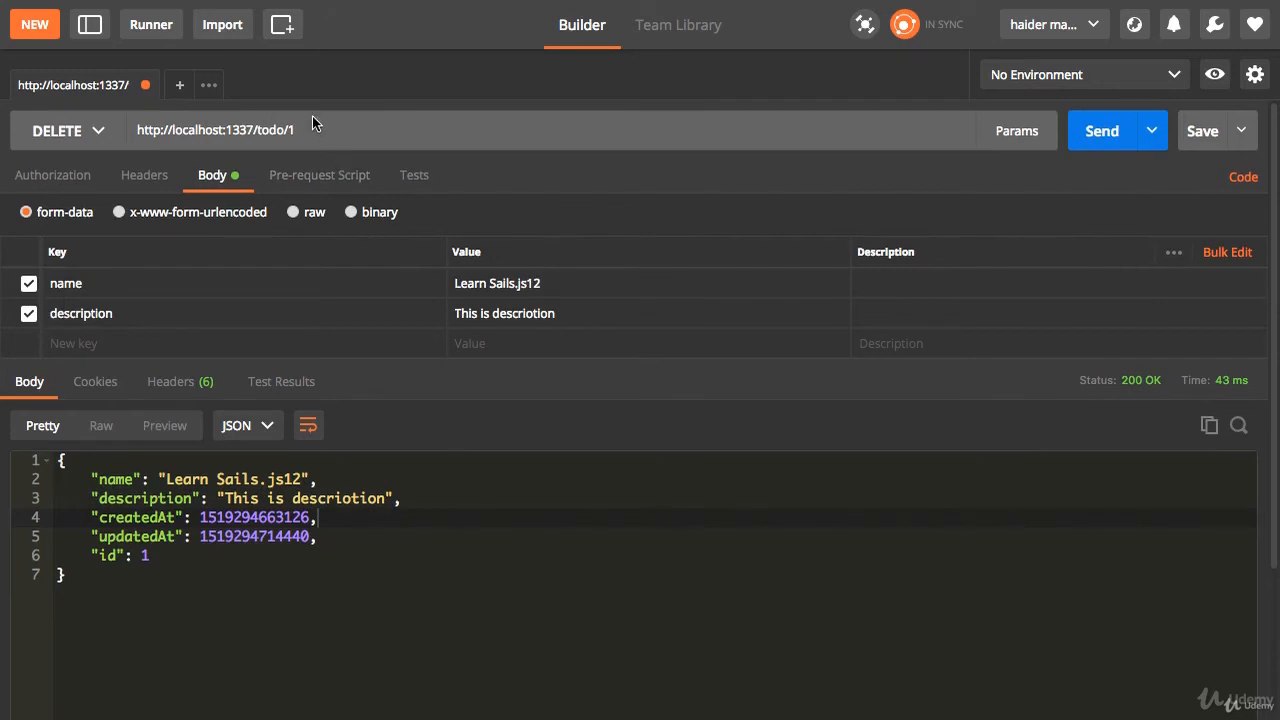
{"action": "mouse_move", "coordinate": [1100, 132]}
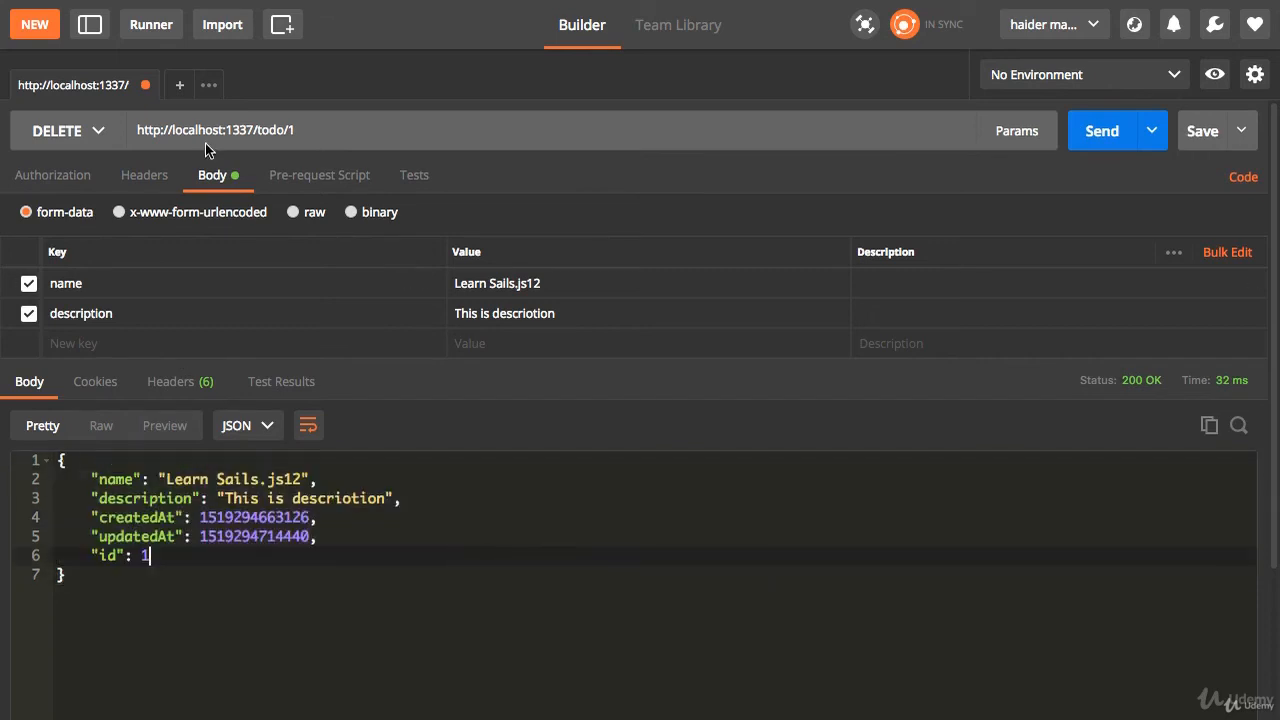
{"action": "left_click", "coordinate": [66, 130]}
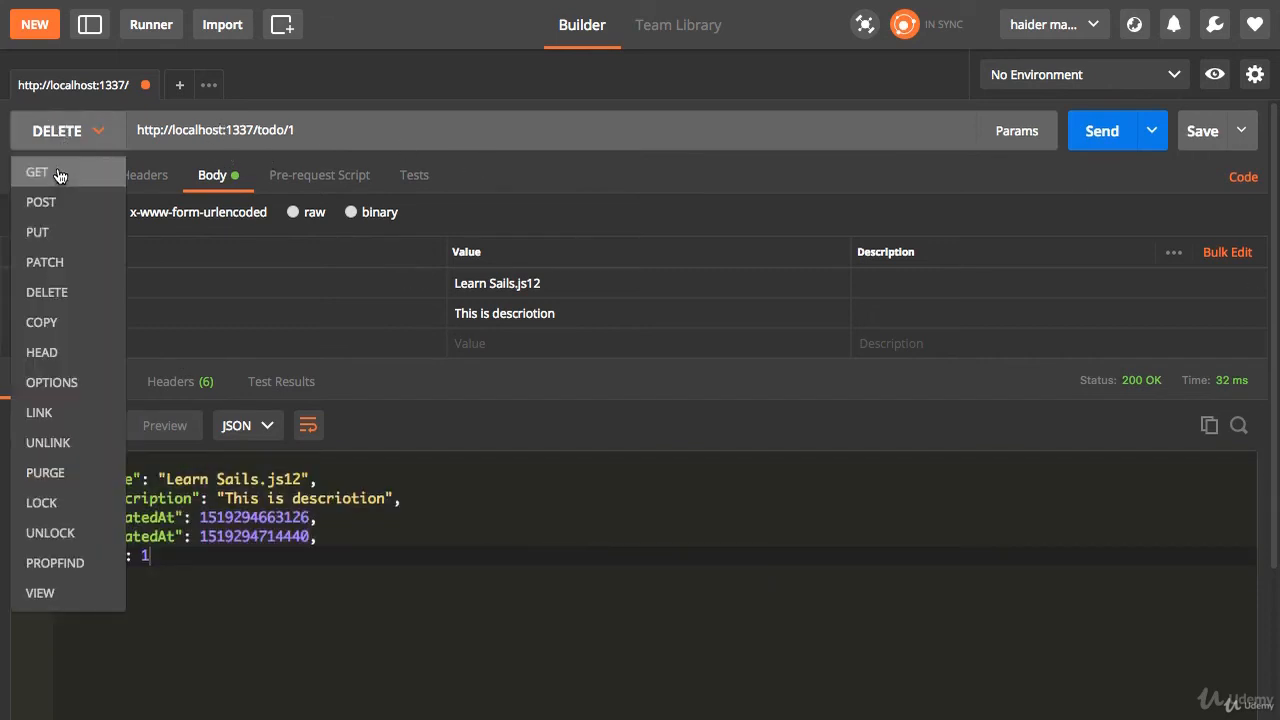
{"action": "left_click", "coordinate": [36, 172]}
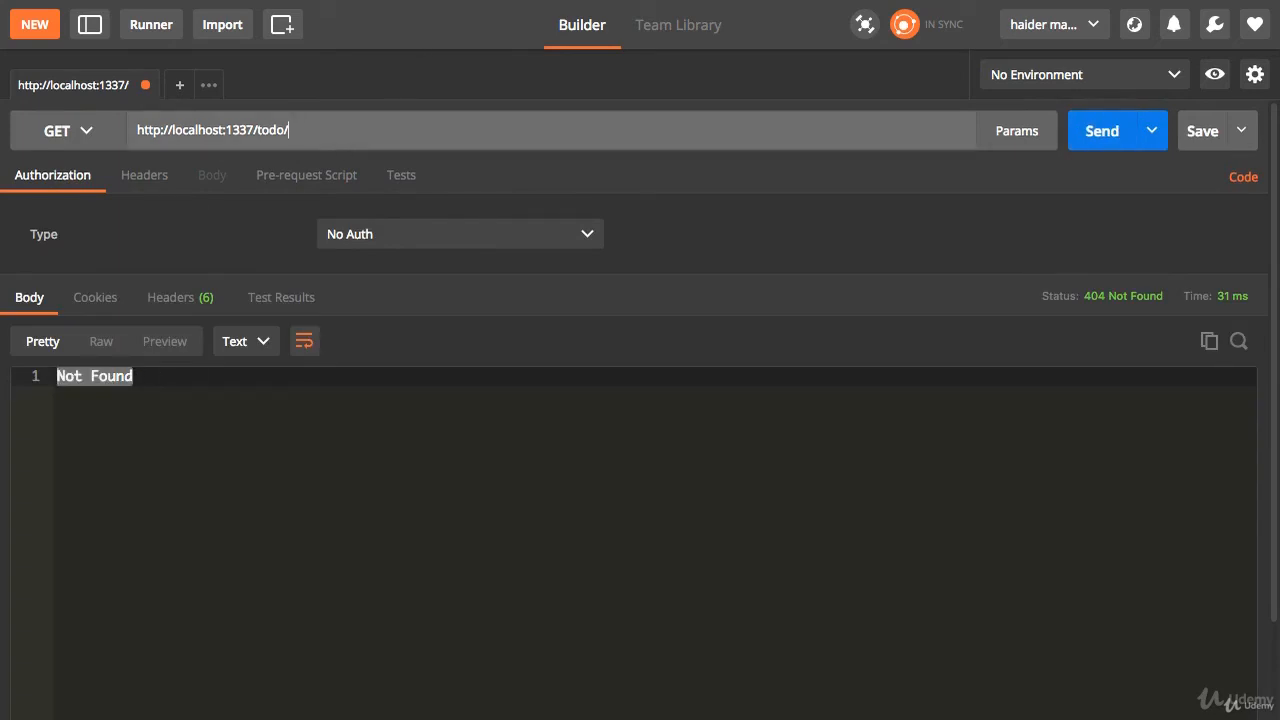
{"action": "left_click", "coordinate": [1100, 130]}
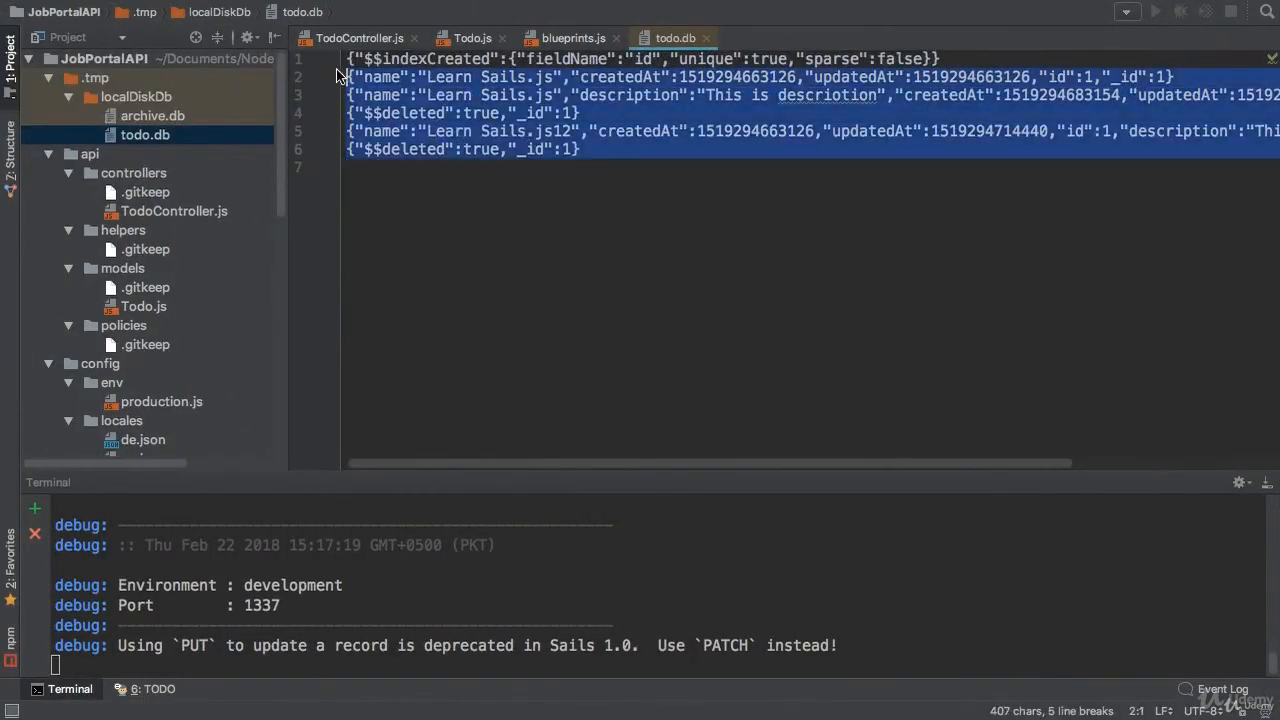
- Write sample POST/GET /todo and /todo/:id route entries mapping to TodoController in routes.js
{"action": "type", "text": "rou"}
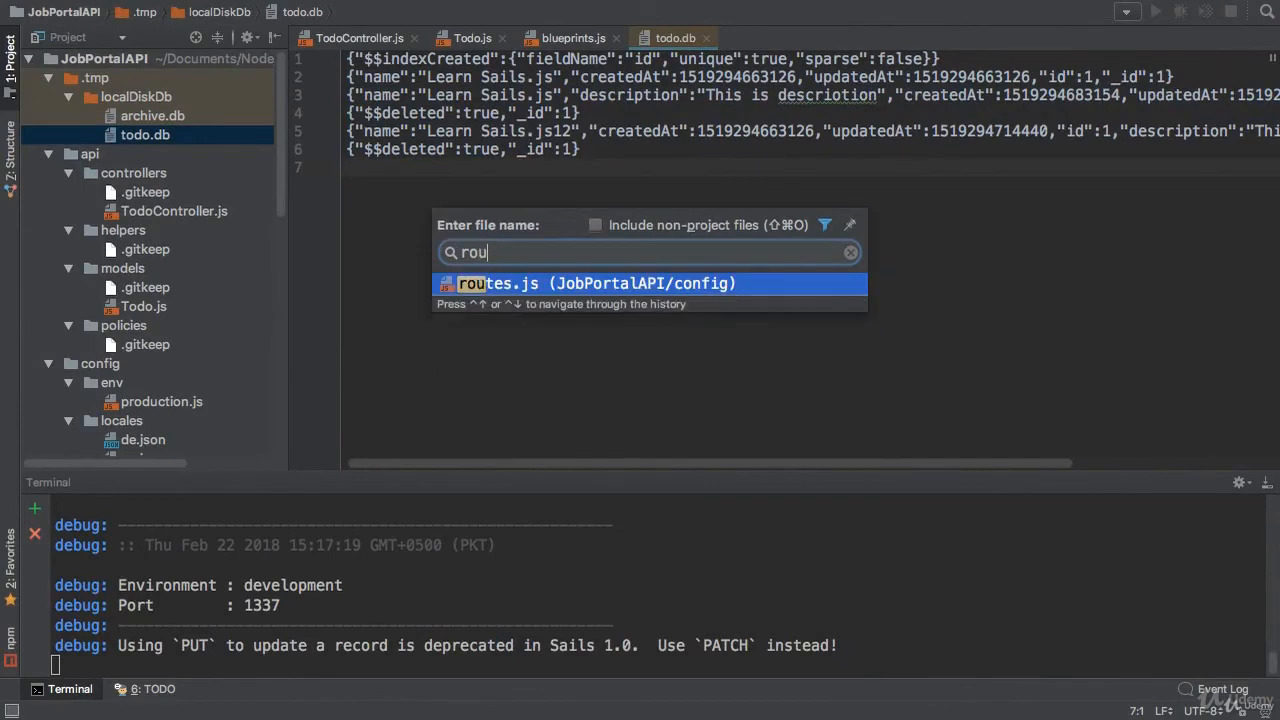
{"action": "left_click", "coordinate": [648, 284]}
{"action": "type", "text": "'POST /to'"}
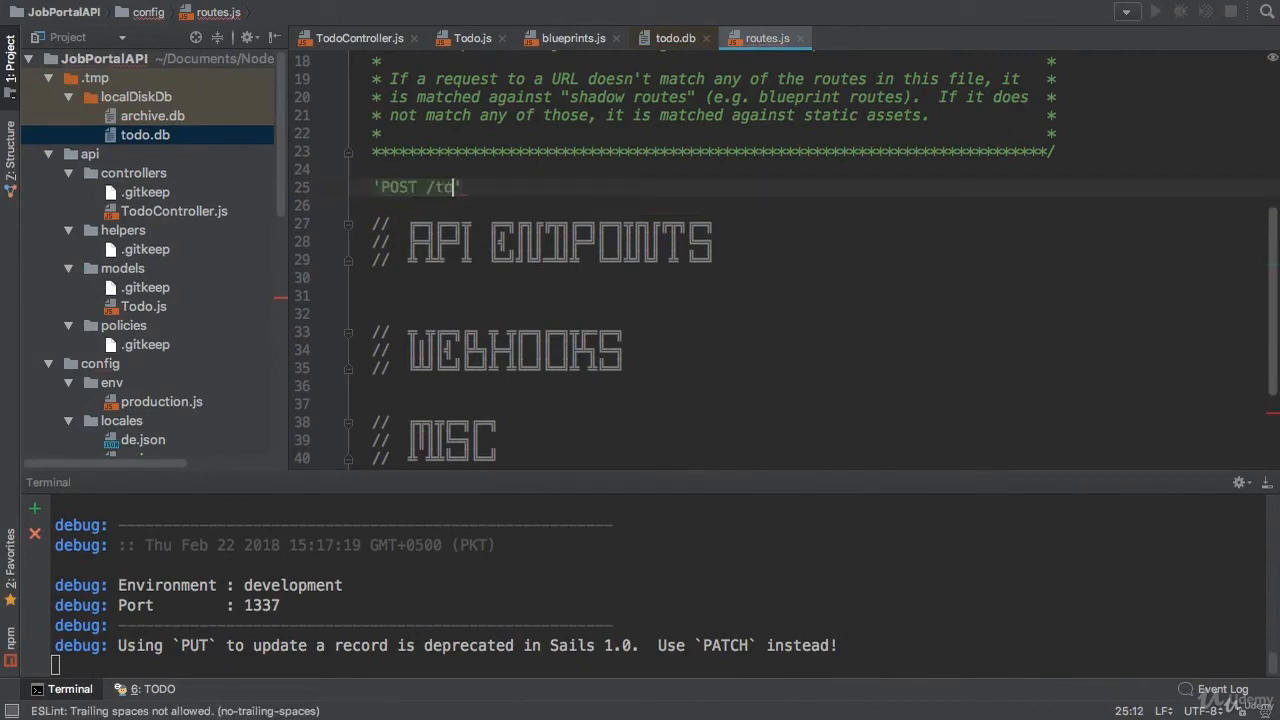
{"action": "key", "text": "Backspace"}
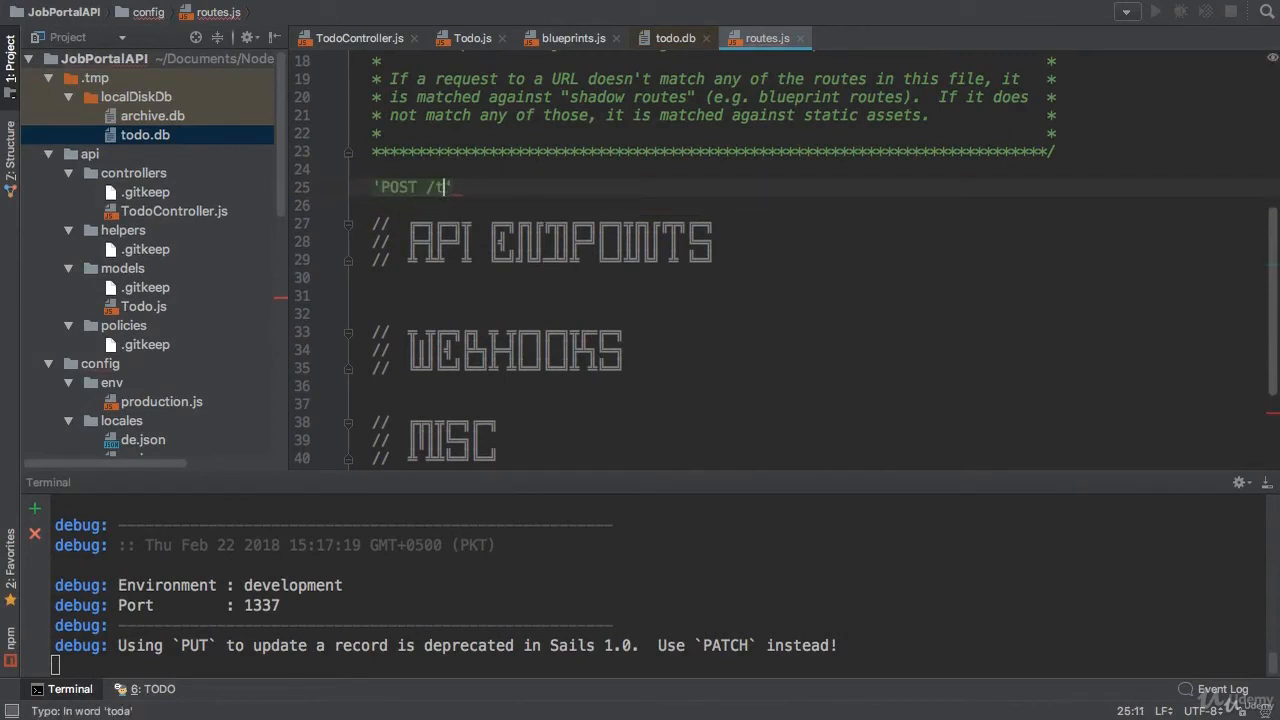
{"action": "key", "text": "Backspace"}
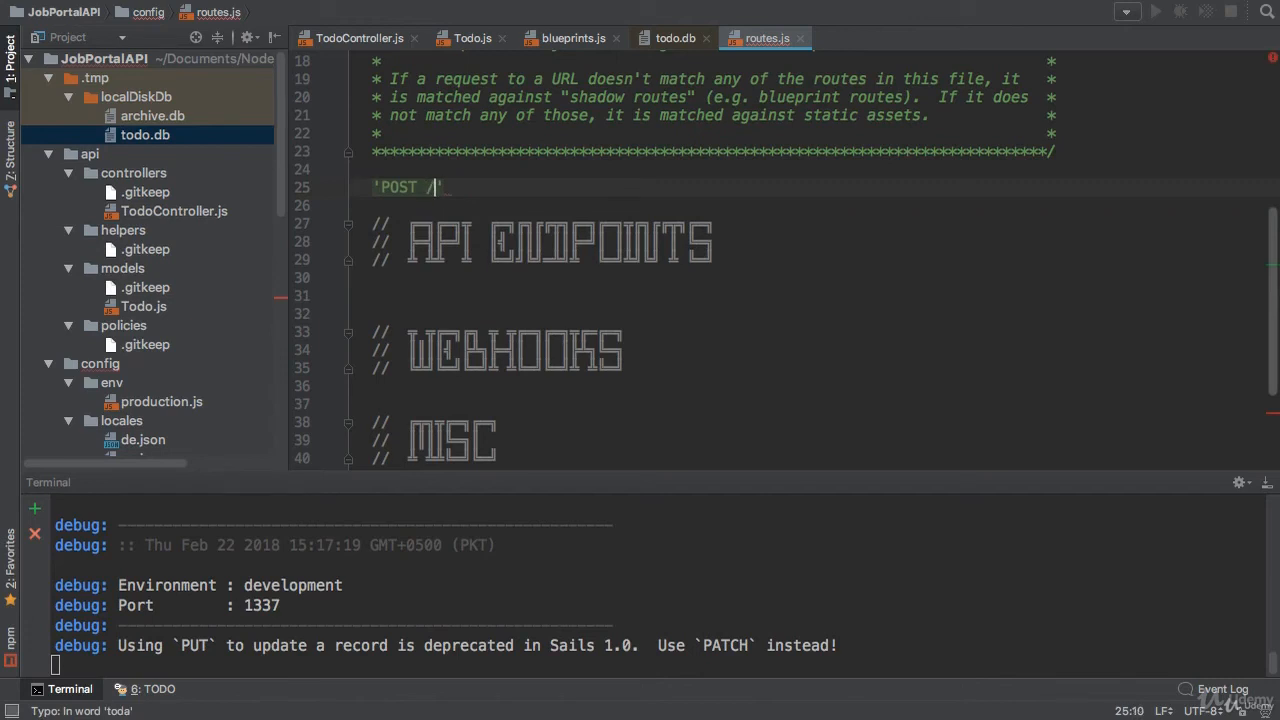
{"action": "type", "text": "todo' : ''"}
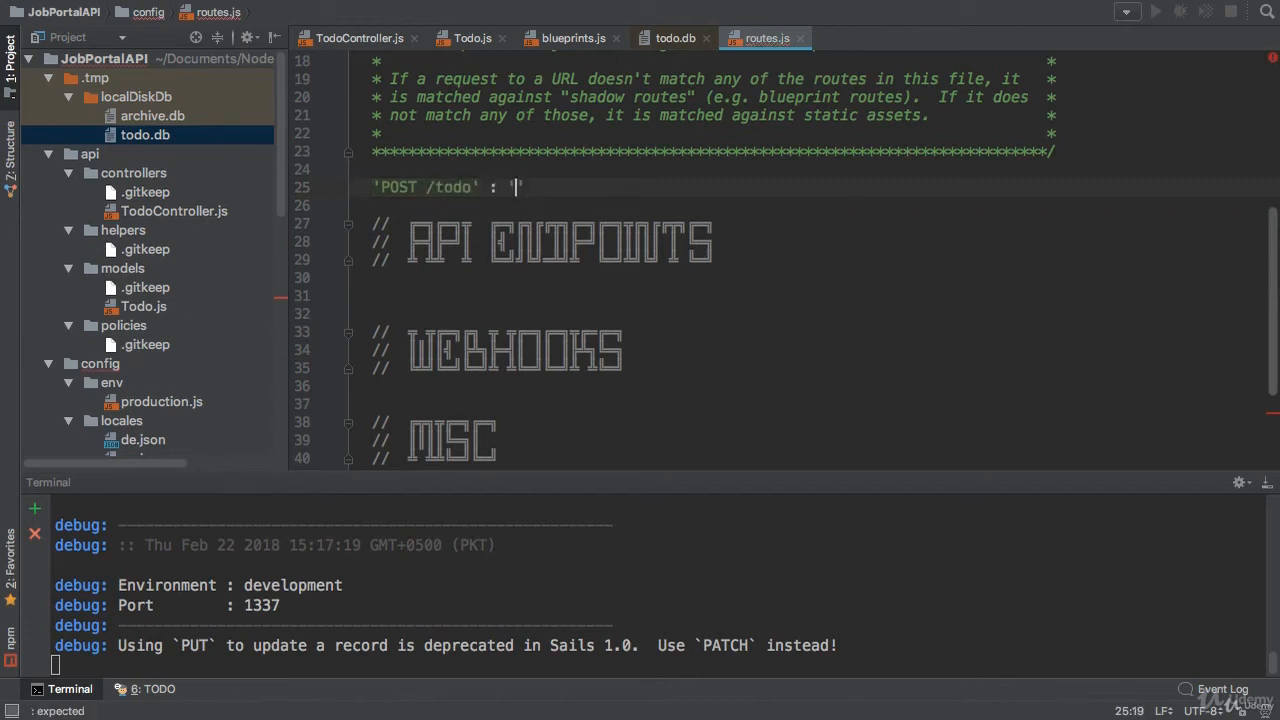
{"action": "type", "text": "TodoController.create',"}
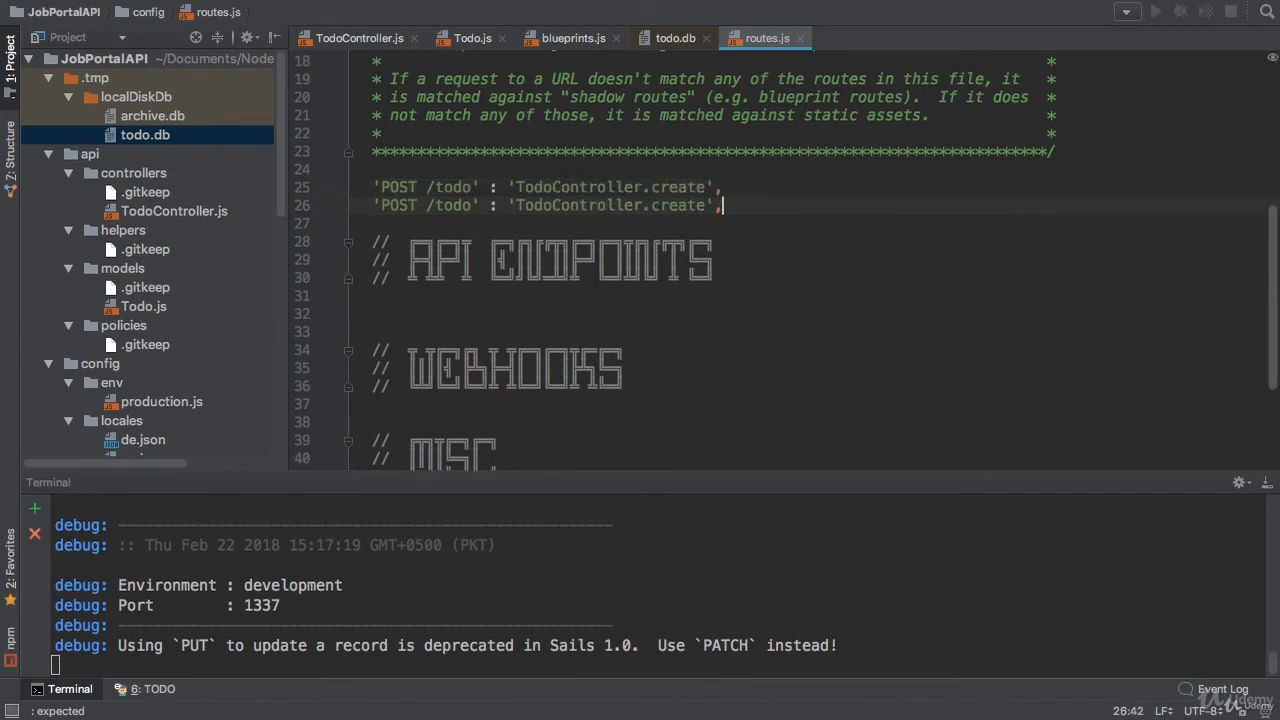
{"action": "key", "text": "enter"}
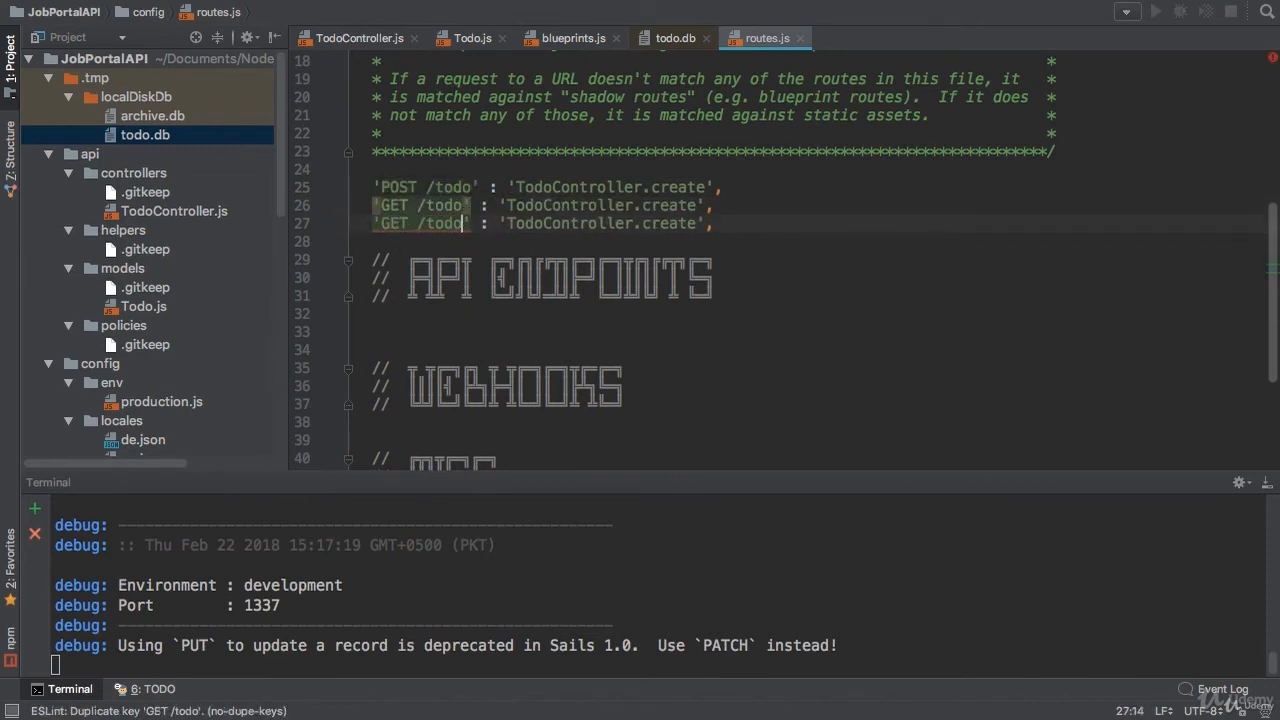
{"action": "type", "text": "/:id"}
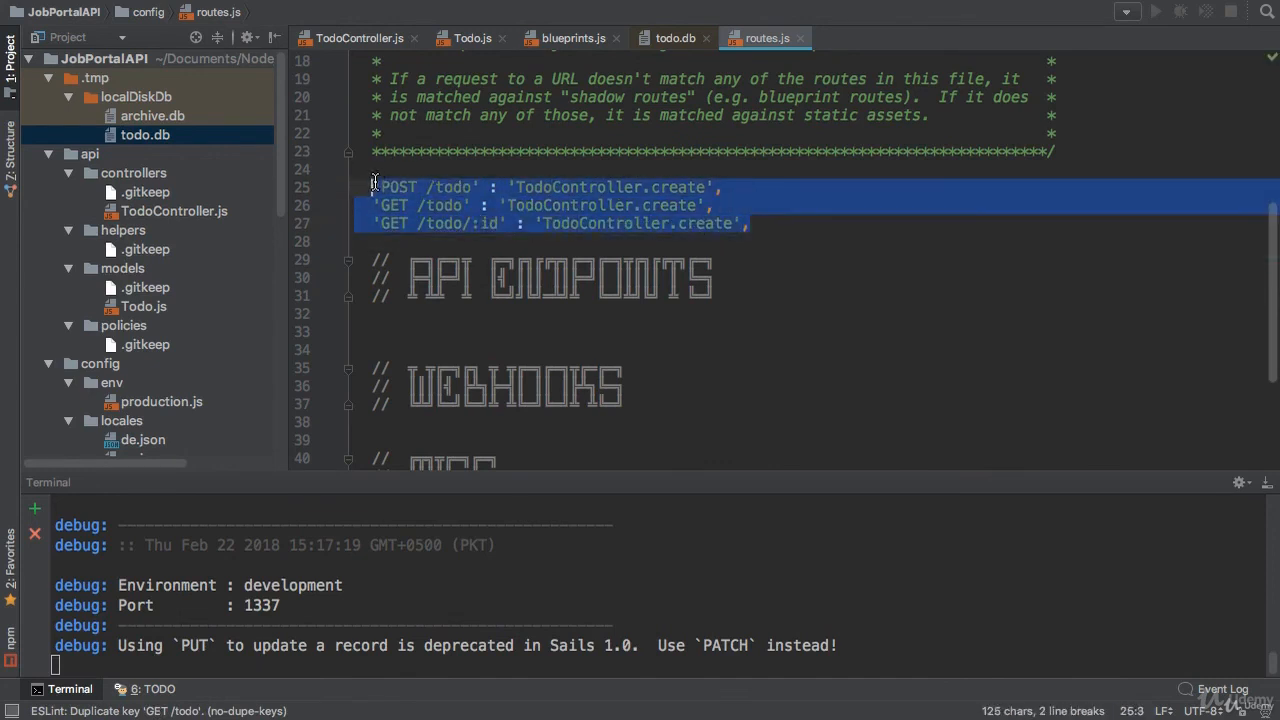
- Select the three todo route lines so they can be removed again
{"action": "left_click", "coordinate": [464, 224]}
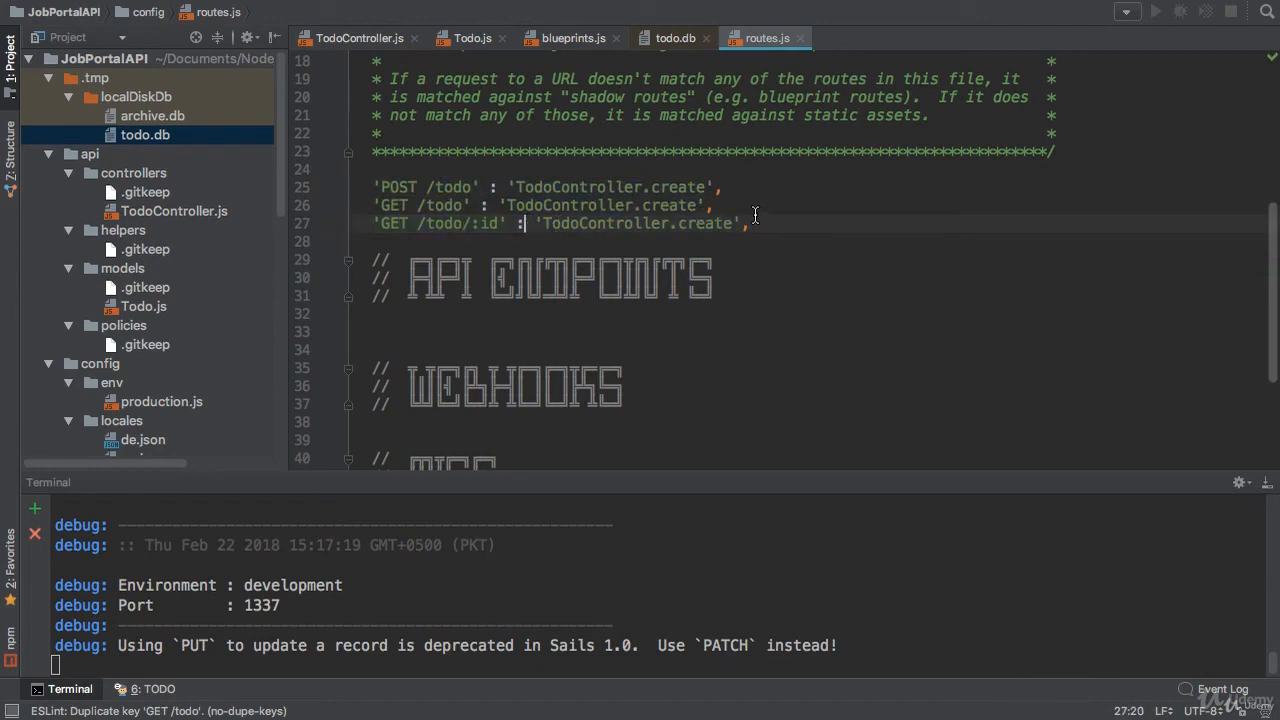
{"action": "left_click_drag", "start_coordinate": [756, 224], "coordinate": [364, 188]}
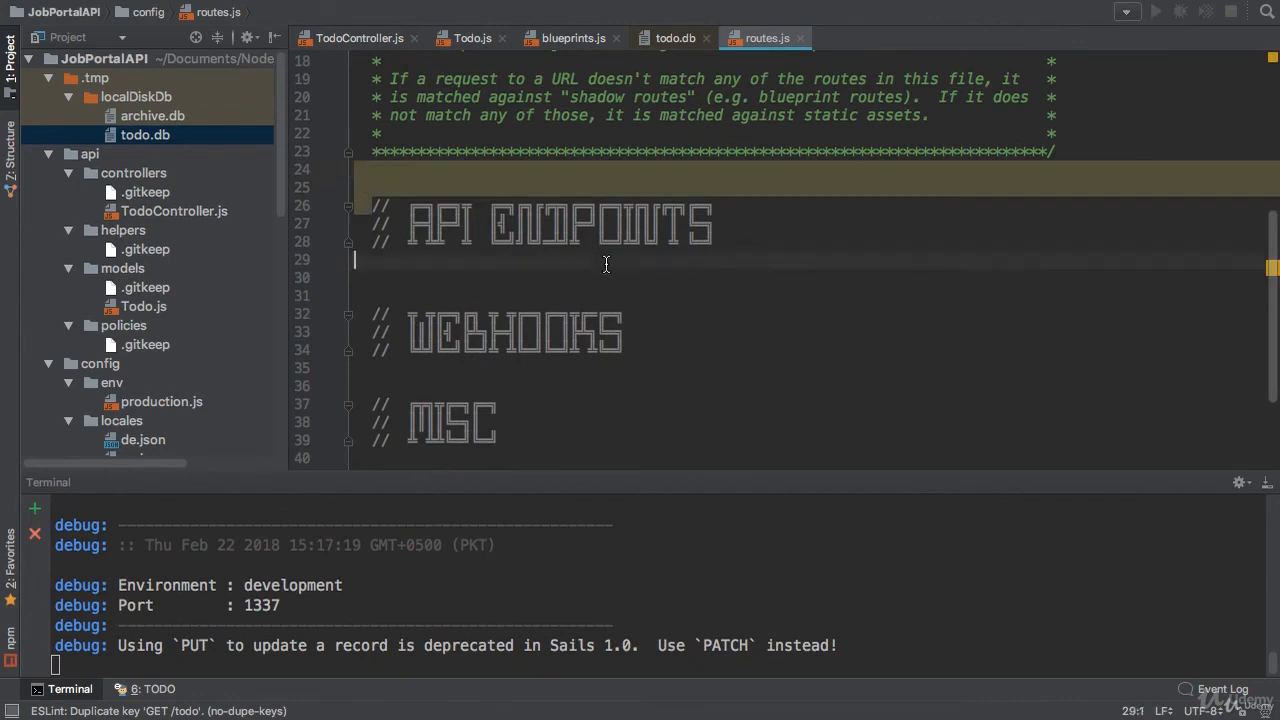
- Return to blueprints.js to review its commented-out rest and shortcuts settings
{"action": "left_click", "coordinate": [628, 216]}
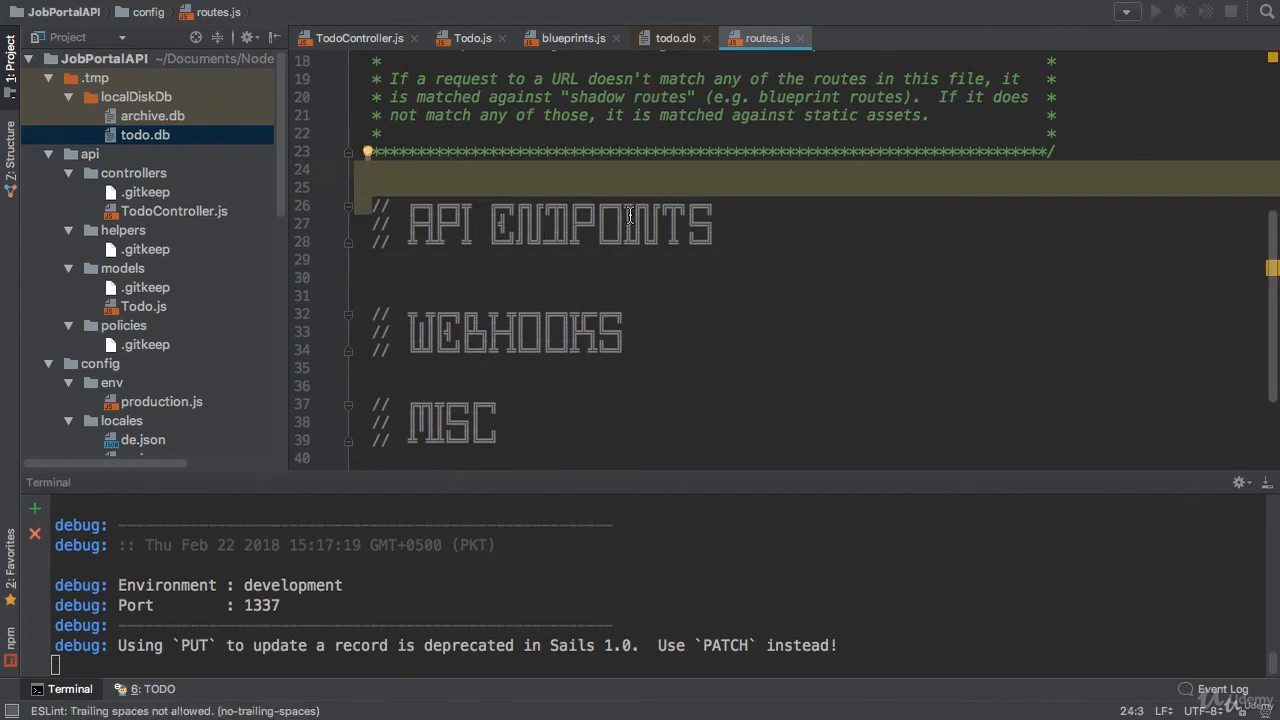
{"action": "left_click", "coordinate": [396, 188]}
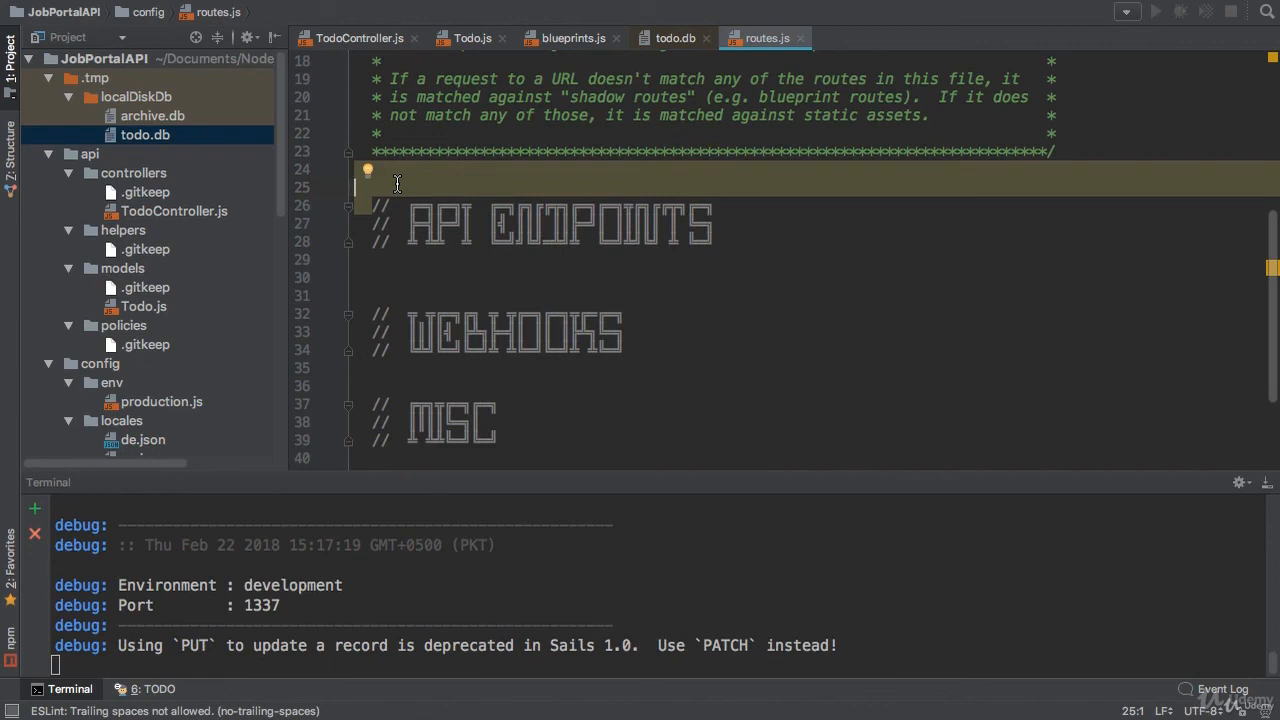
{"action": "mouse_move", "coordinate": [612, 276]}
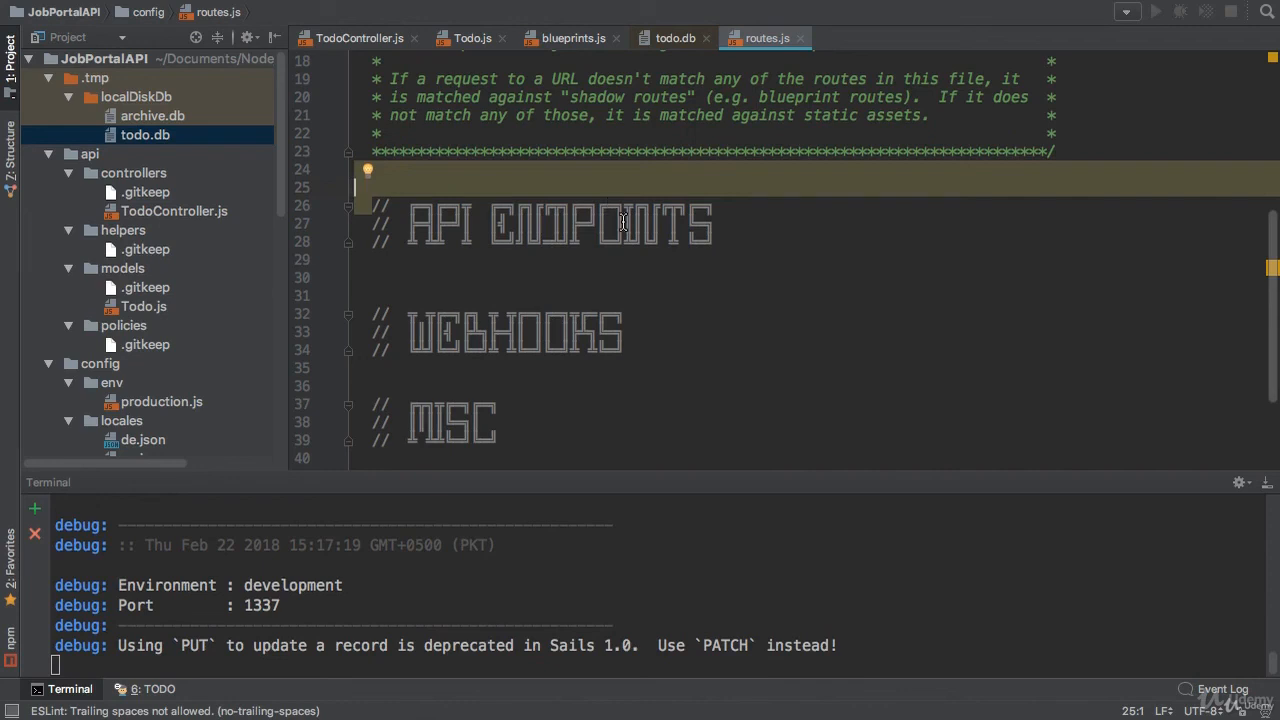
{"action": "left_click", "coordinate": [570, 38]}
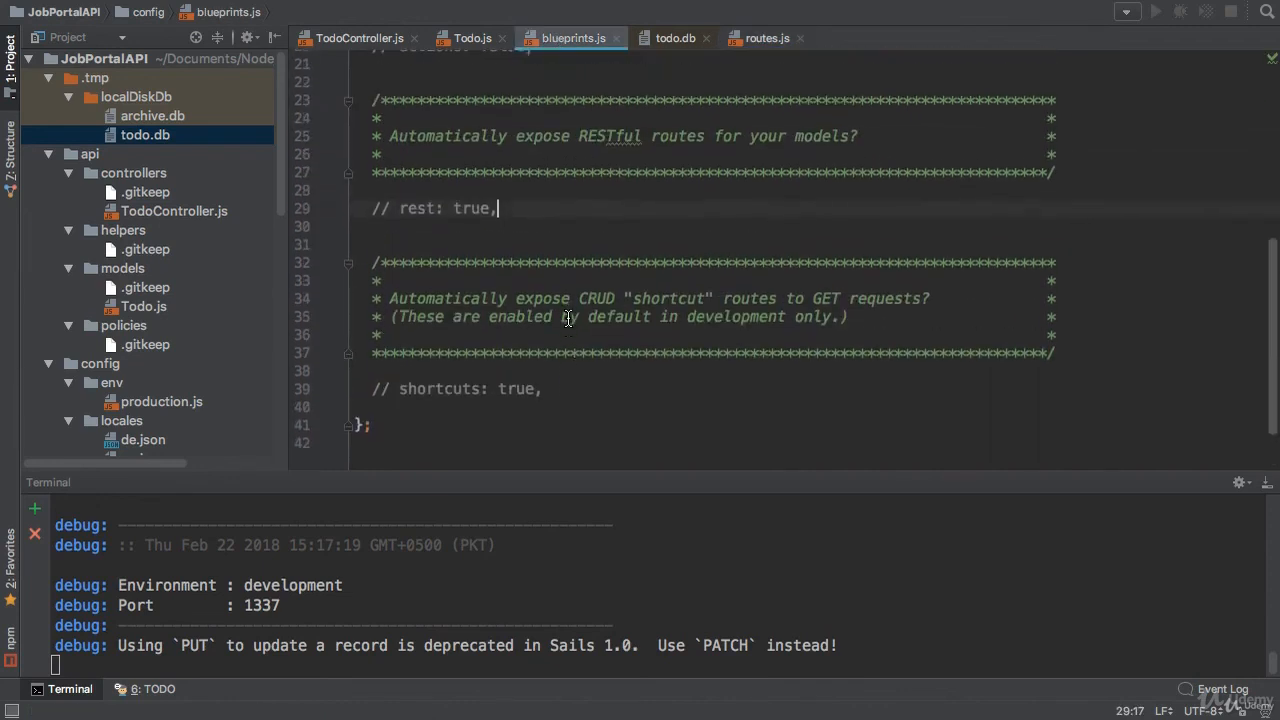